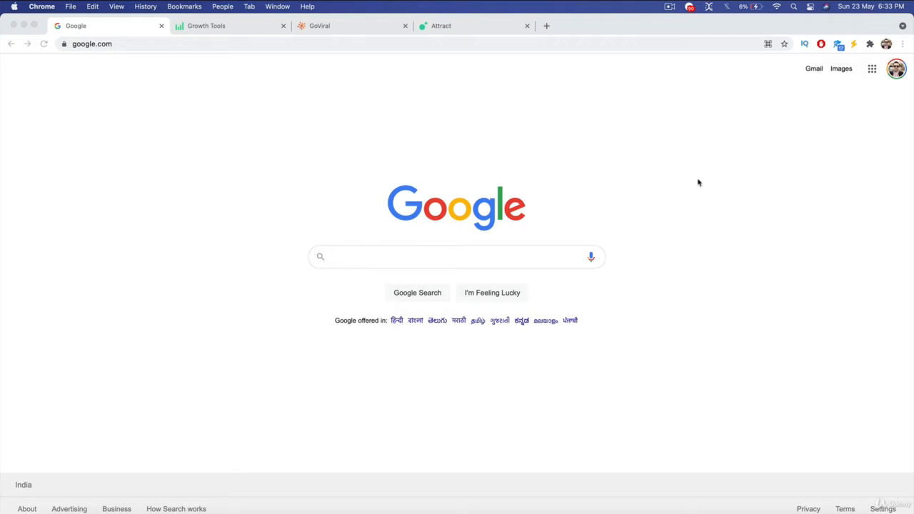
mouse_move(631, 182)
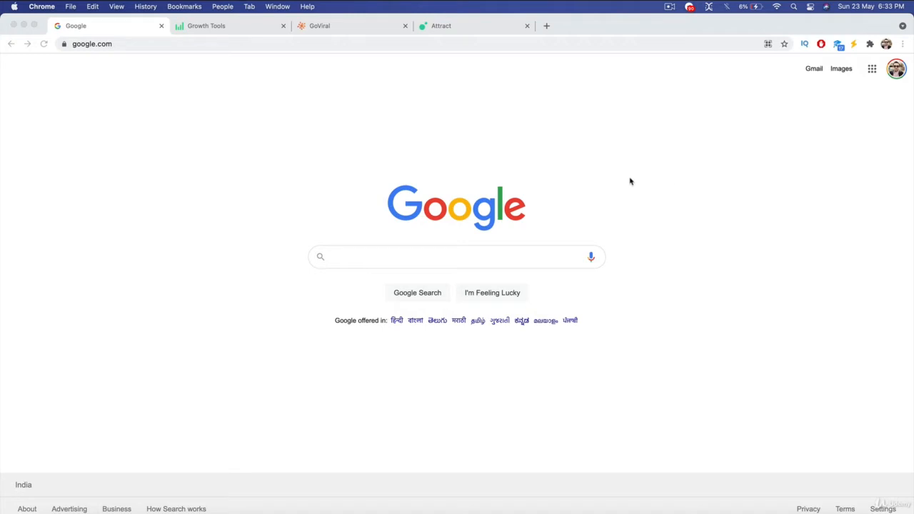
mouse_move(600, 173)
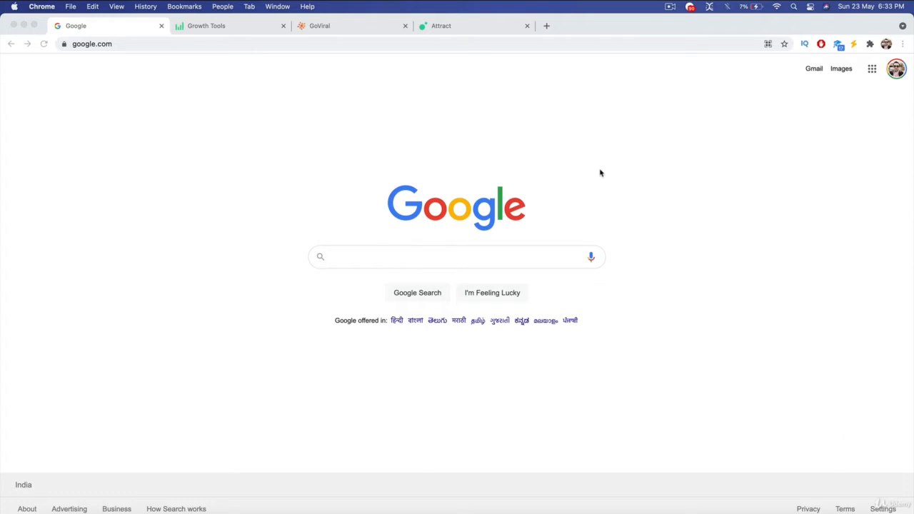
mouse_move(507, 117)
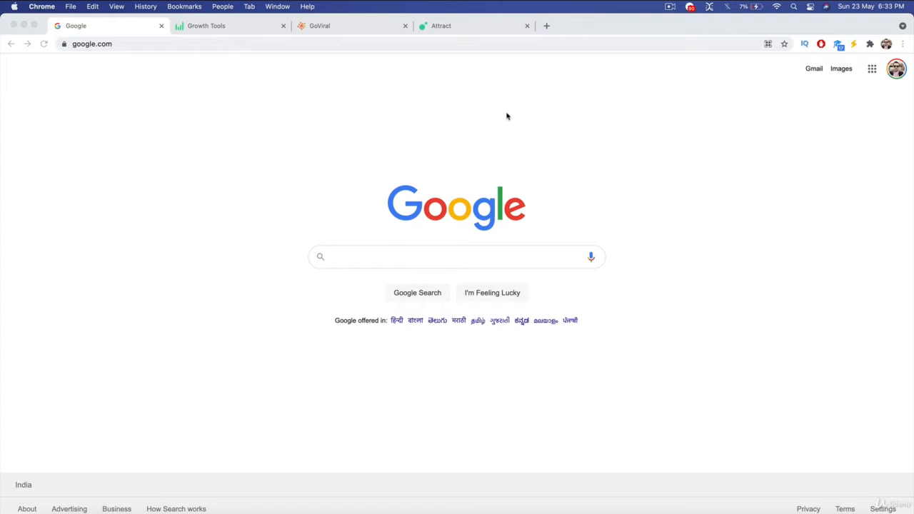
Step: On the Google page, try example queries like 'unlimi app or youtub channel' and 'lead magnet', clearing each
click(206, 26)
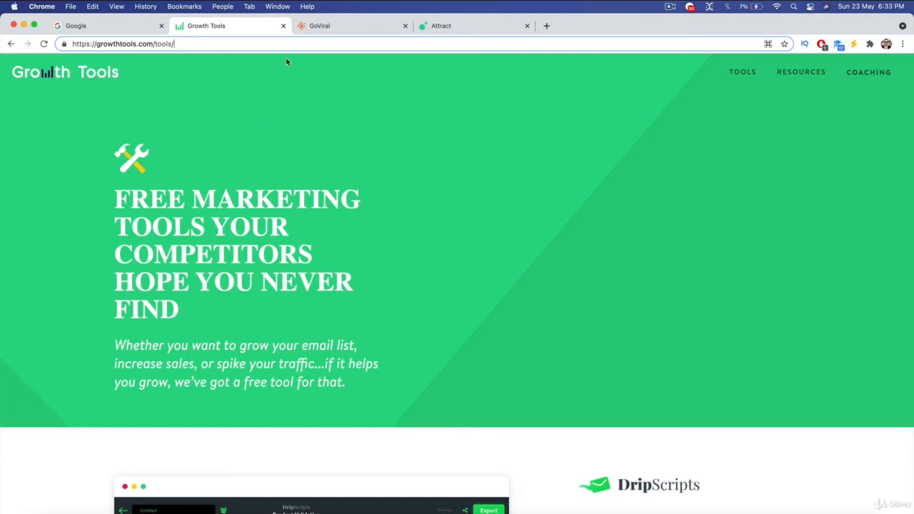
mouse_move(253, 119)
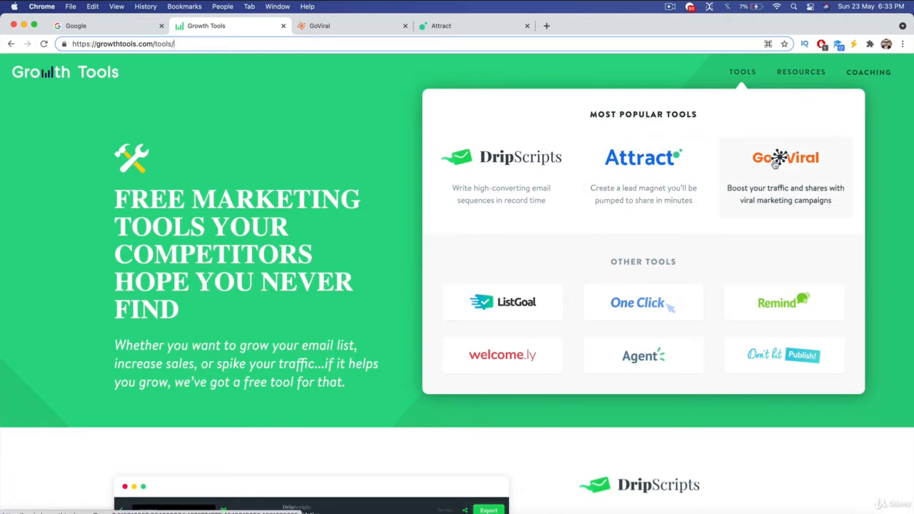
mouse_move(769, 169)
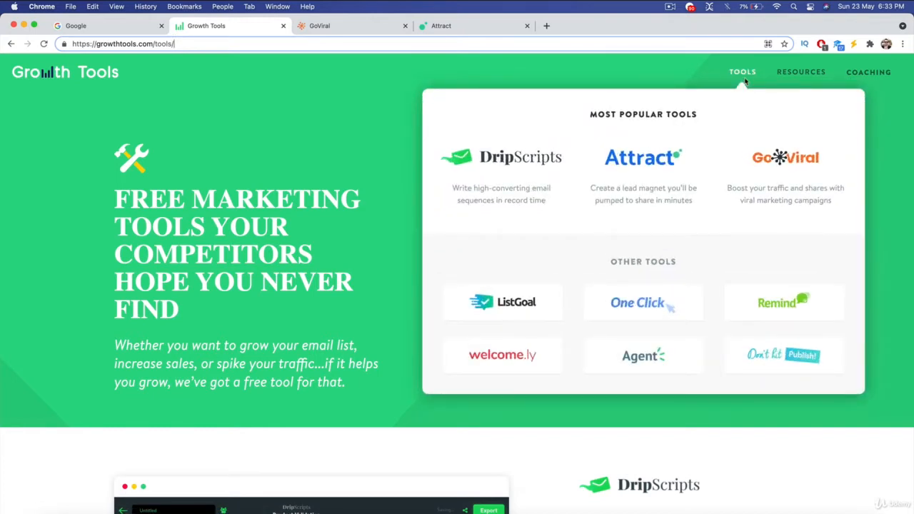
click(107, 26)
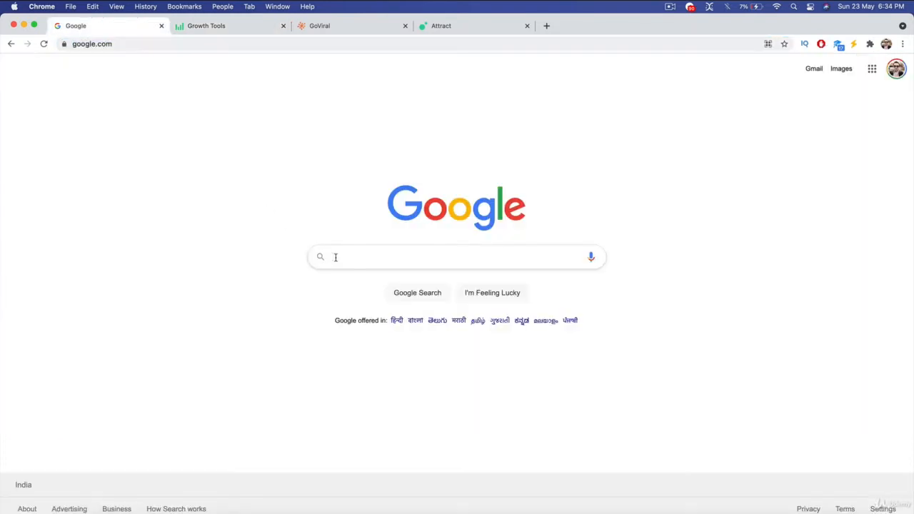
text(unlimited free traffic to your website,)
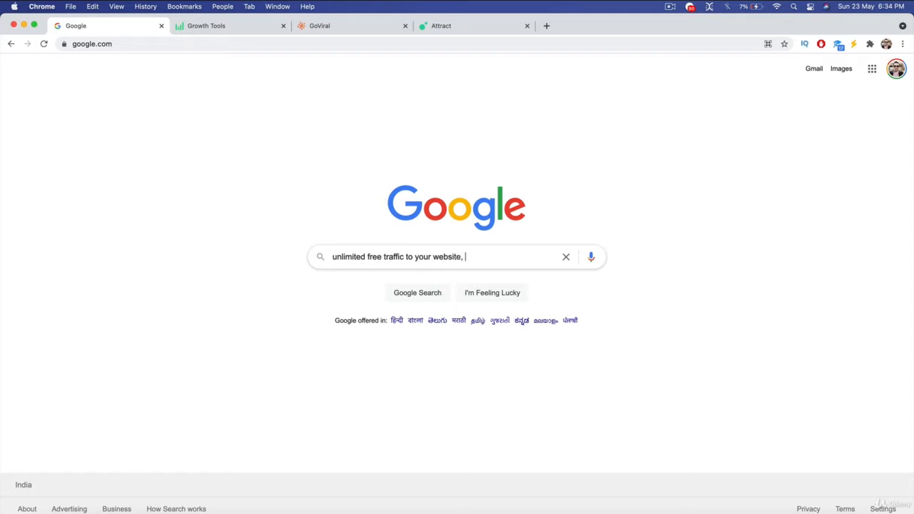
text(app or)
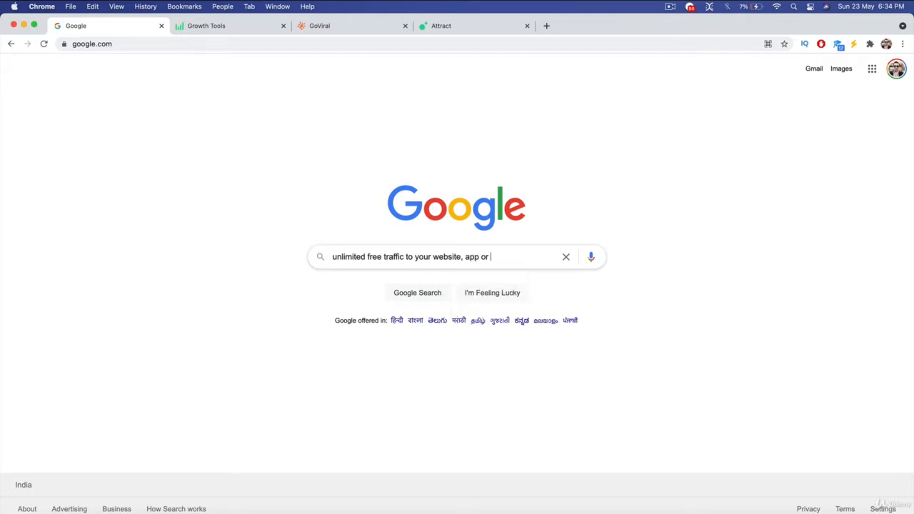
text(youtub)
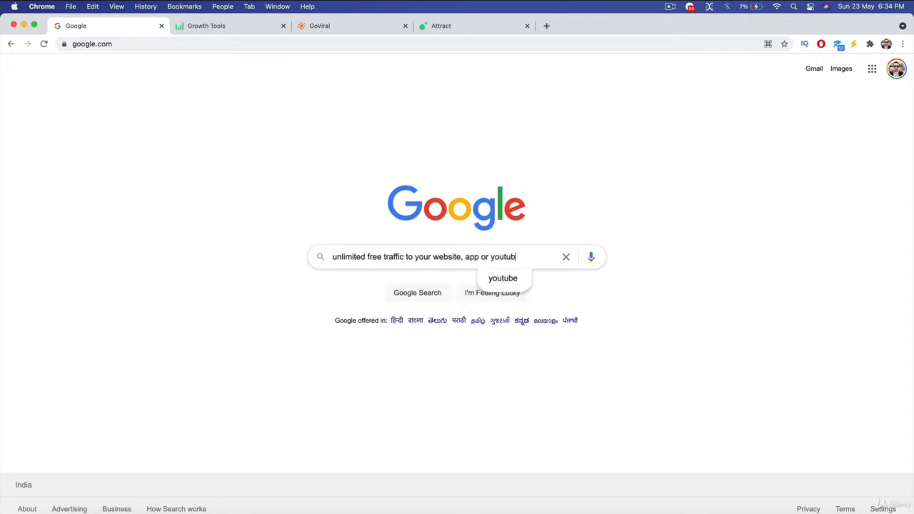
text(channel)
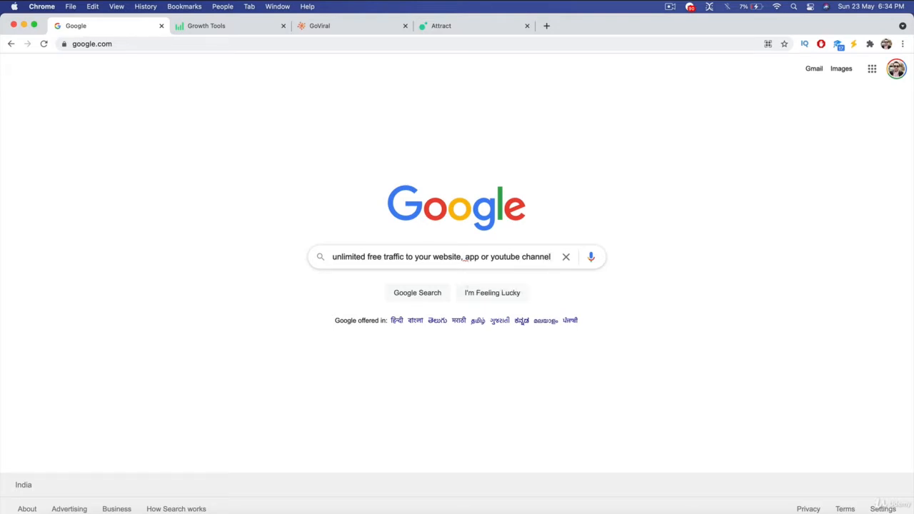
click(566, 257)
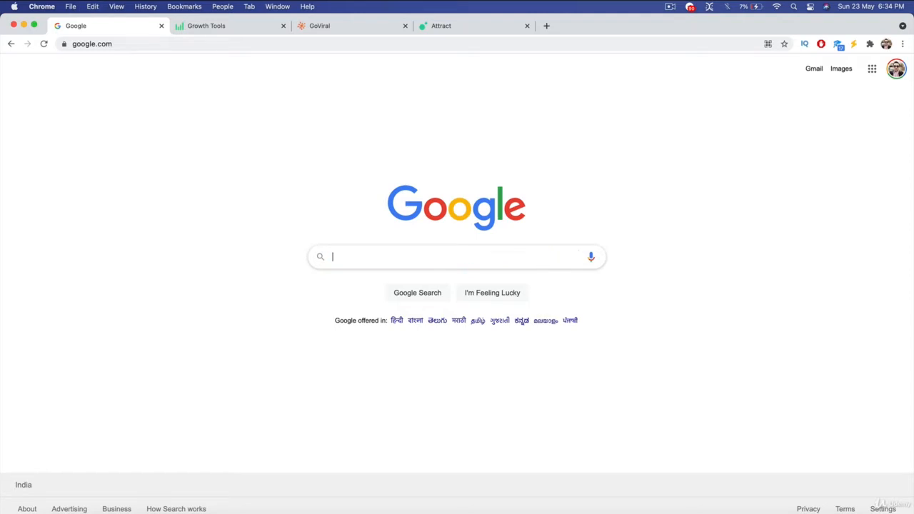
text(lead magnet)
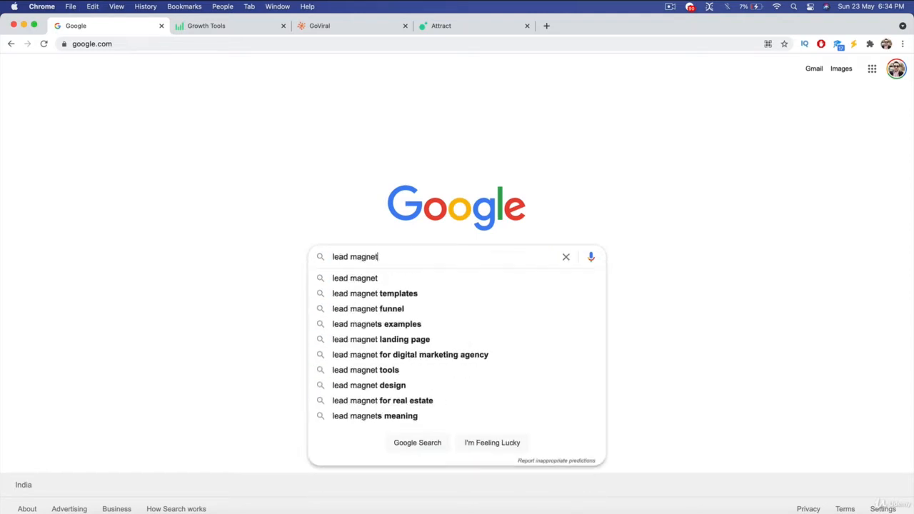
click(565, 257)
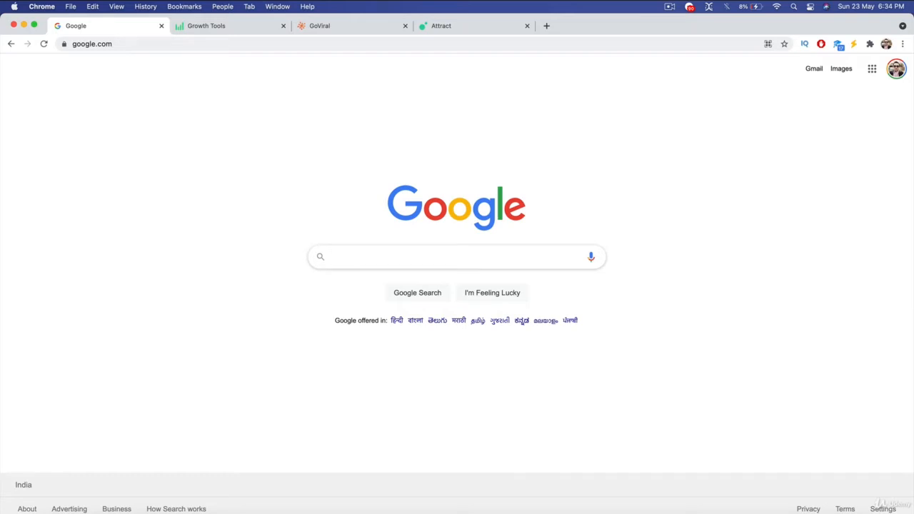
Step: Try further example queries — 'watch vid', 'download ebook', 'vis', 'share a p' — clearing each
text(watch vid)
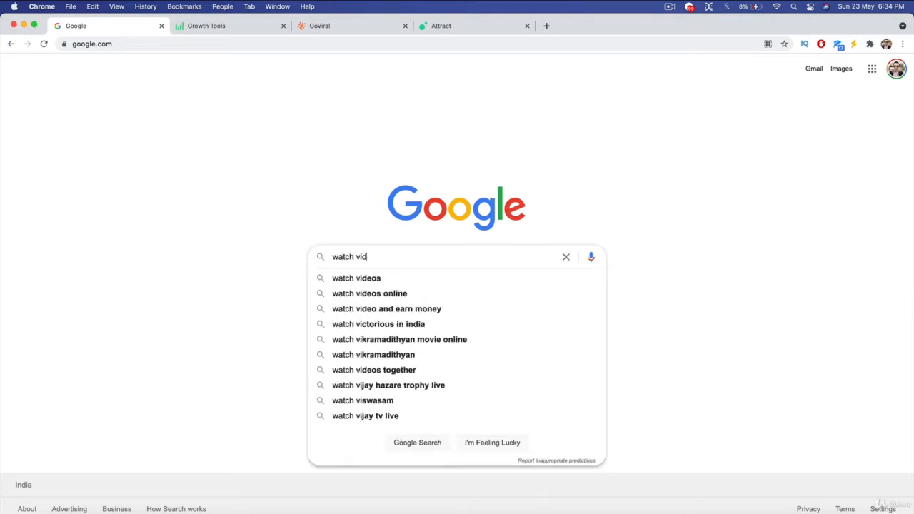
click(566, 257)
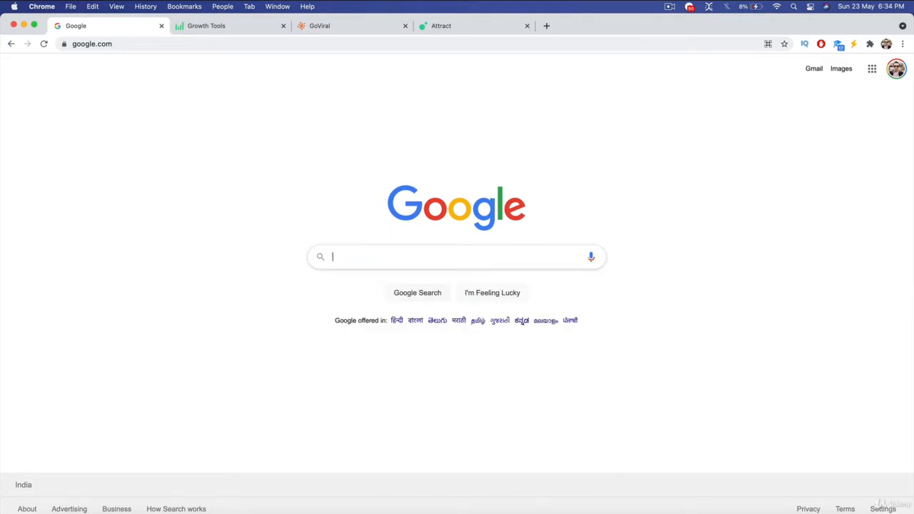
text(download ebook)
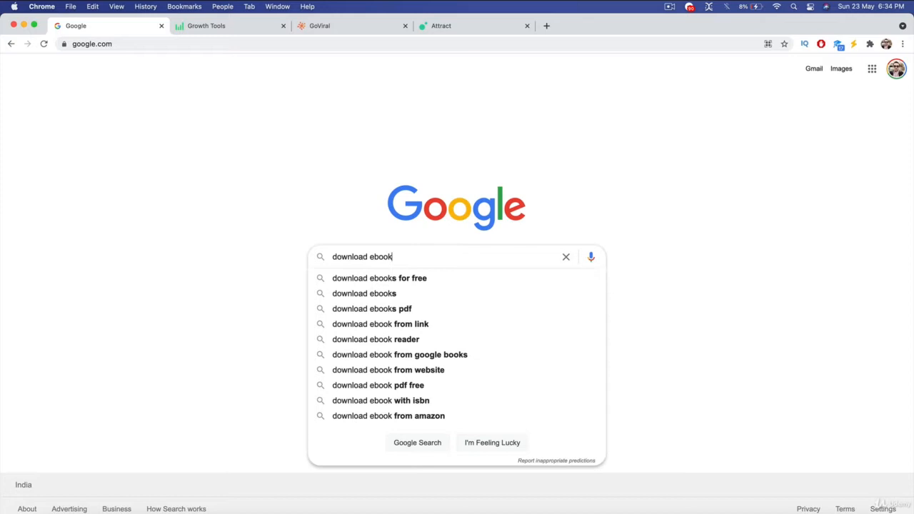
click(566, 257)
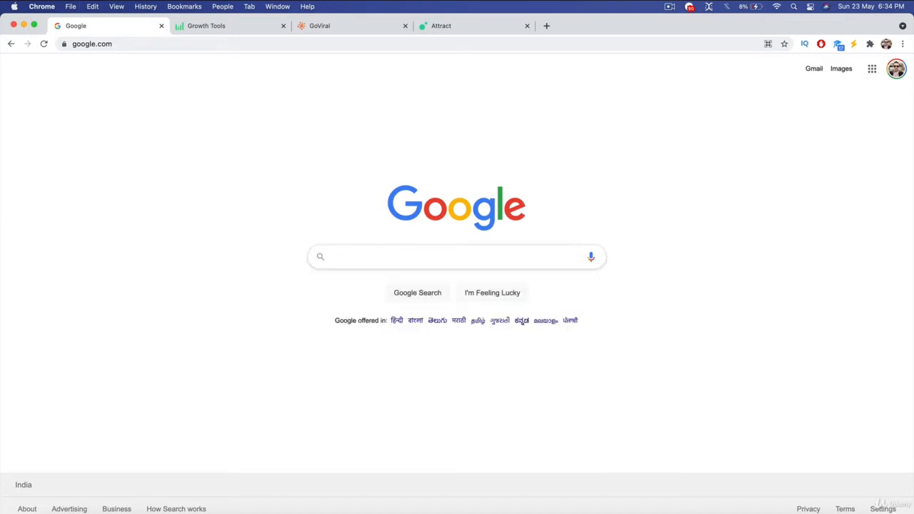
text(vis)
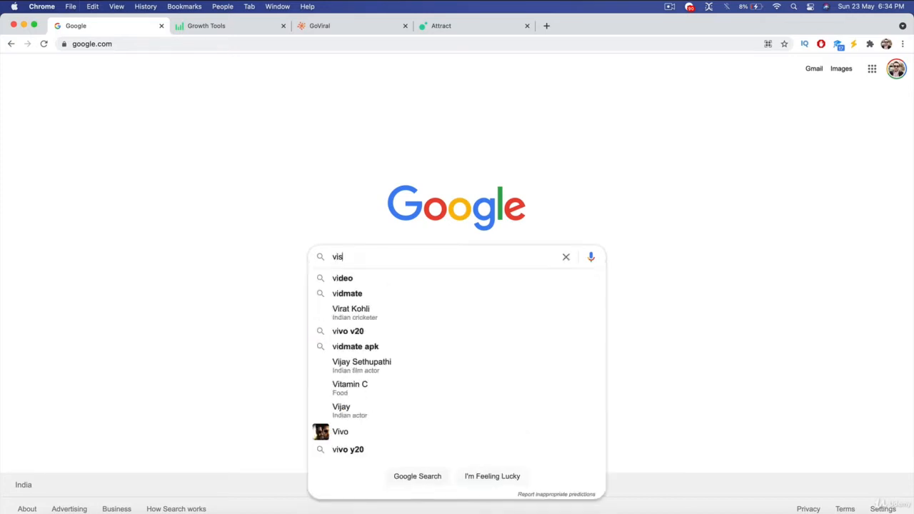
click(566, 257)
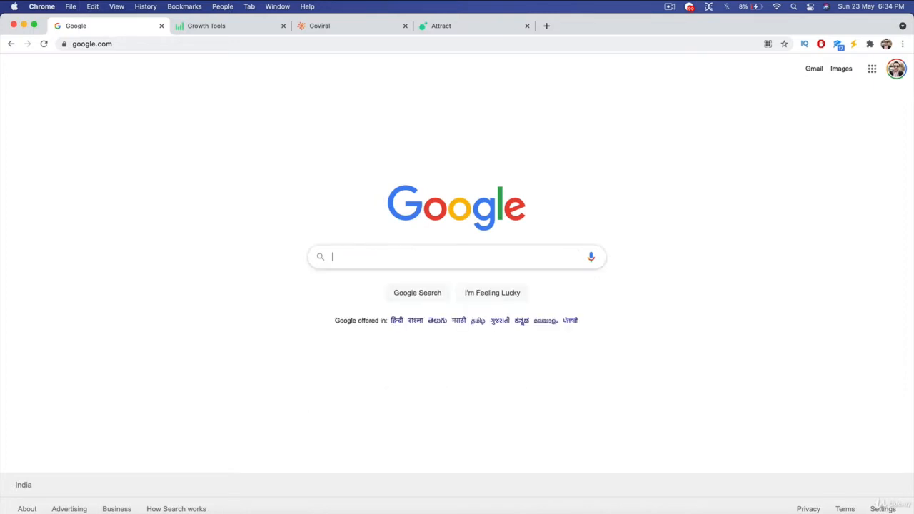
text(share a p)
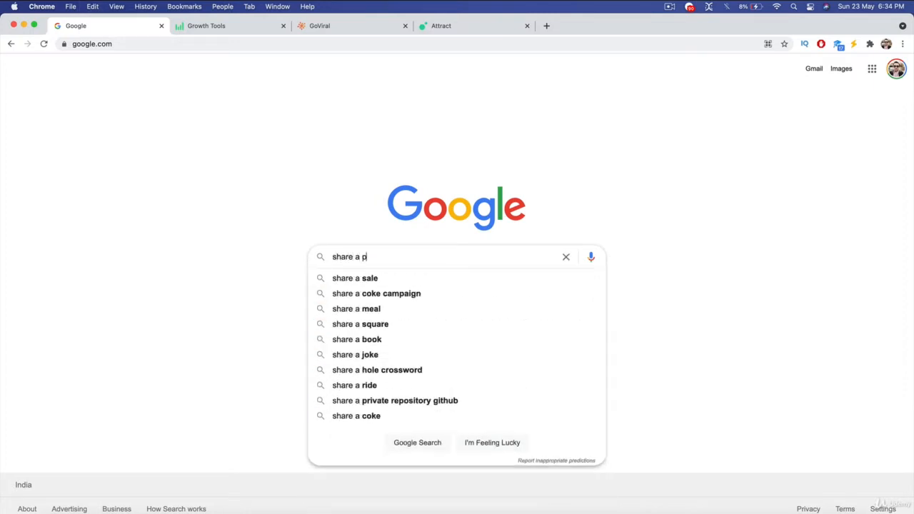
click(566, 257)
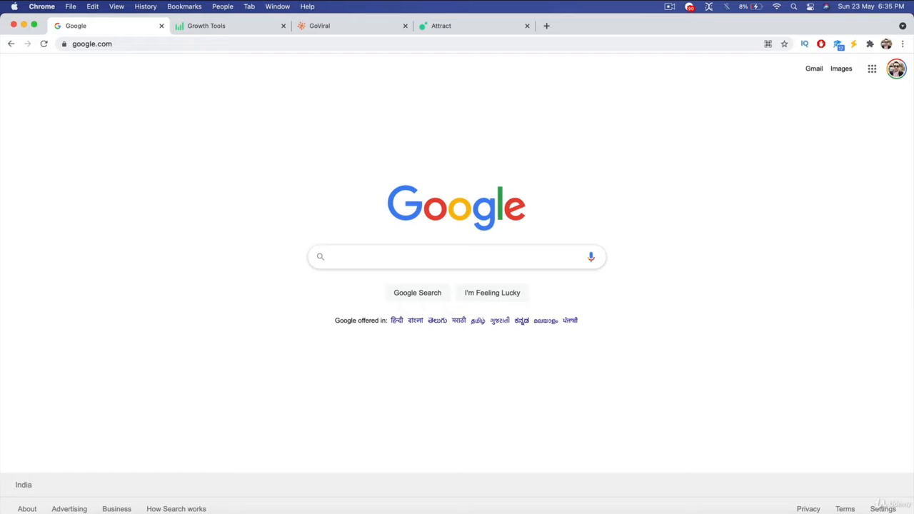
Step: Leave the empty Google search box and return to the Growth Tools free marketing tools page
click(458, 257)
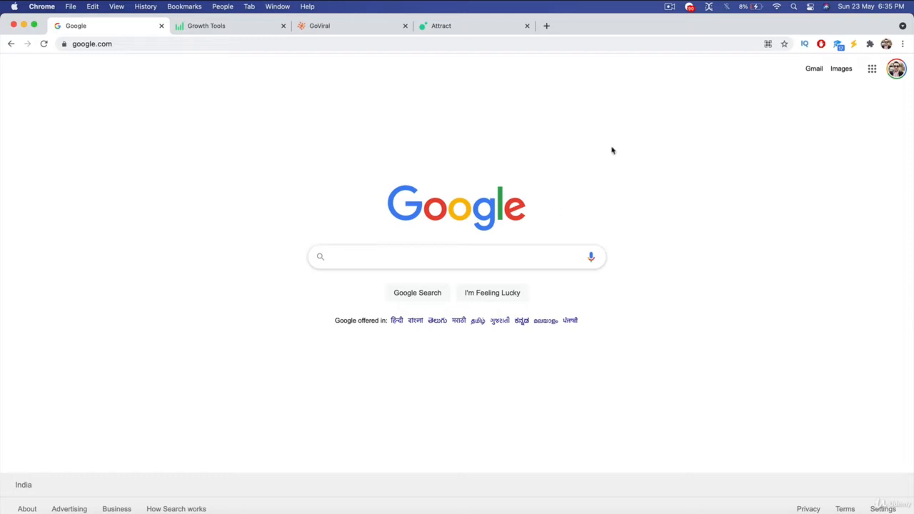
click(457, 257)
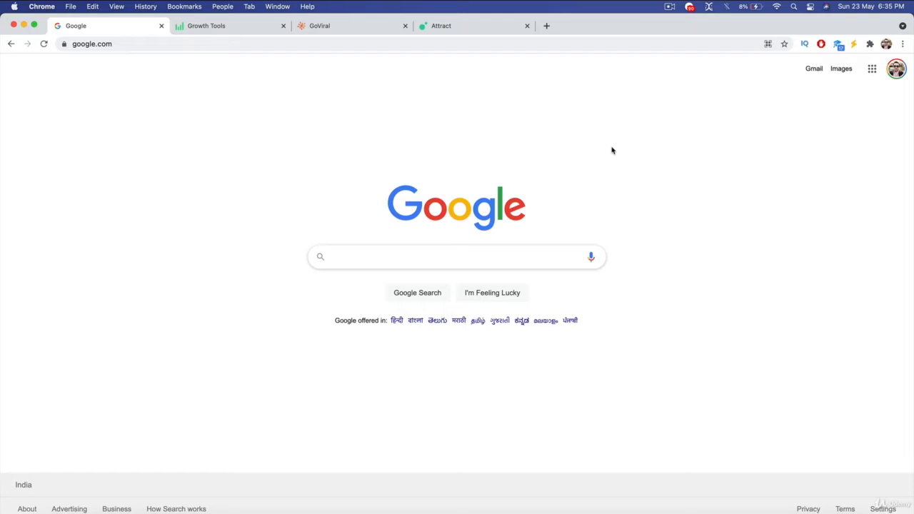
click(457, 257)
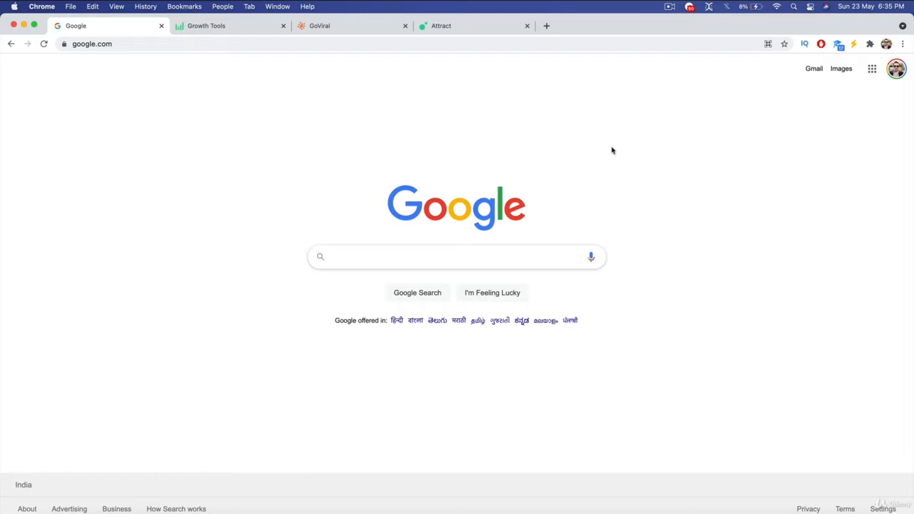
click(457, 257)
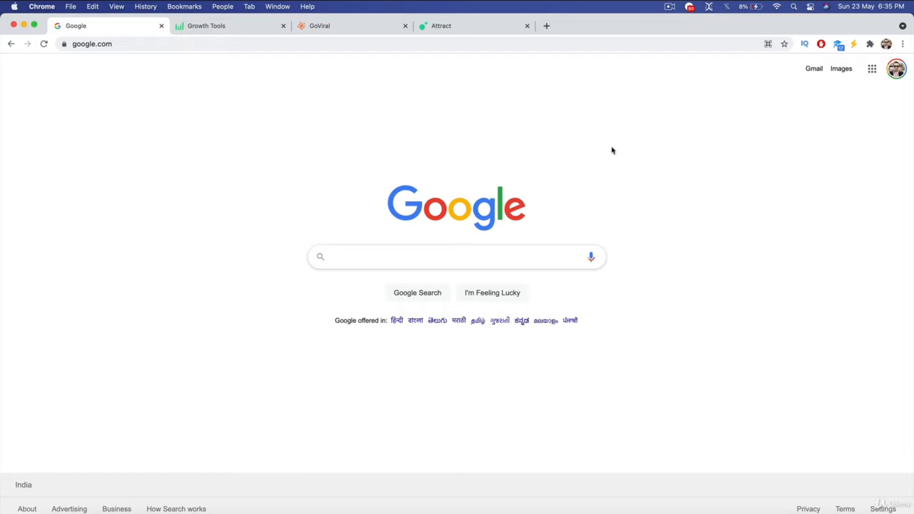
click(205, 26)
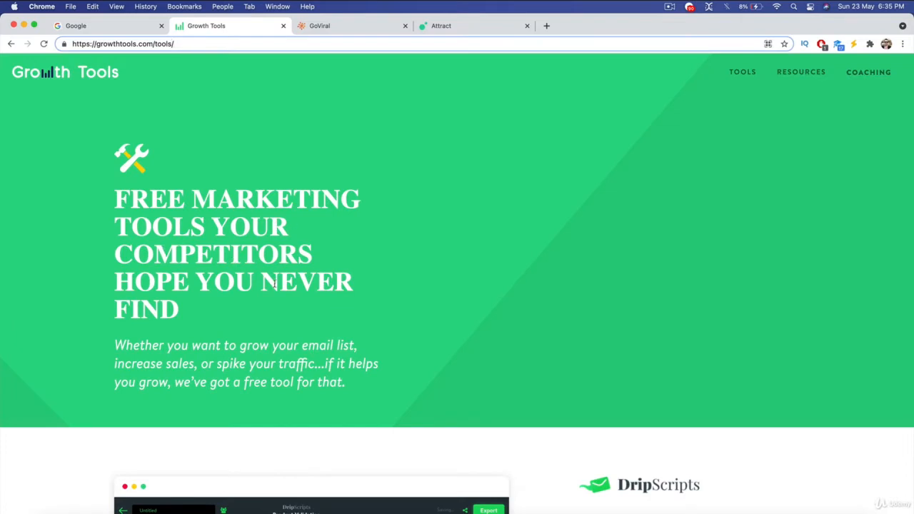
mouse_move(187, 372)
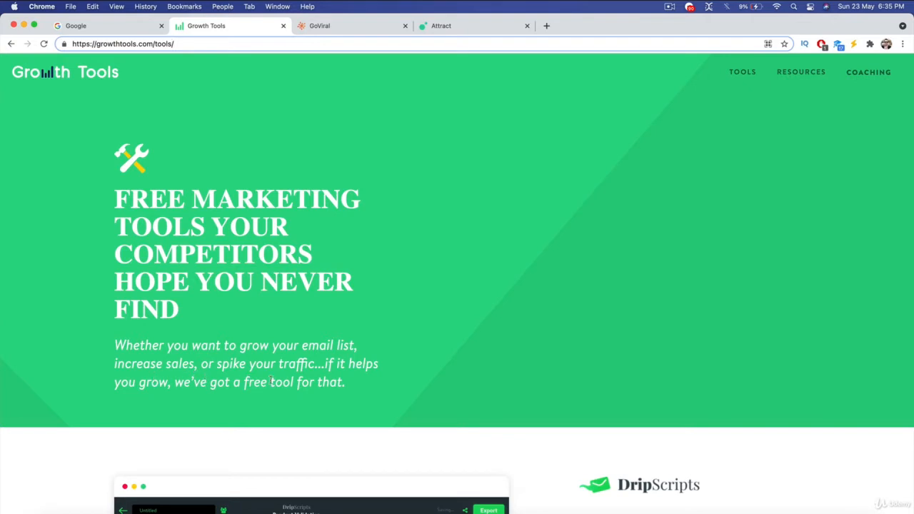
Step: Scroll the tools page past DripScripts and Attract until the GoViral campaigns section shows
scroll(down, 3)
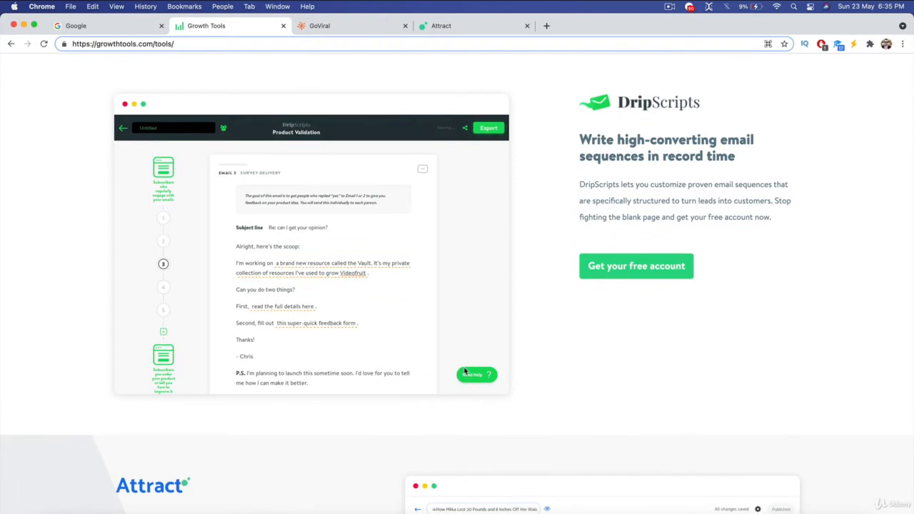
scroll(down, 3)
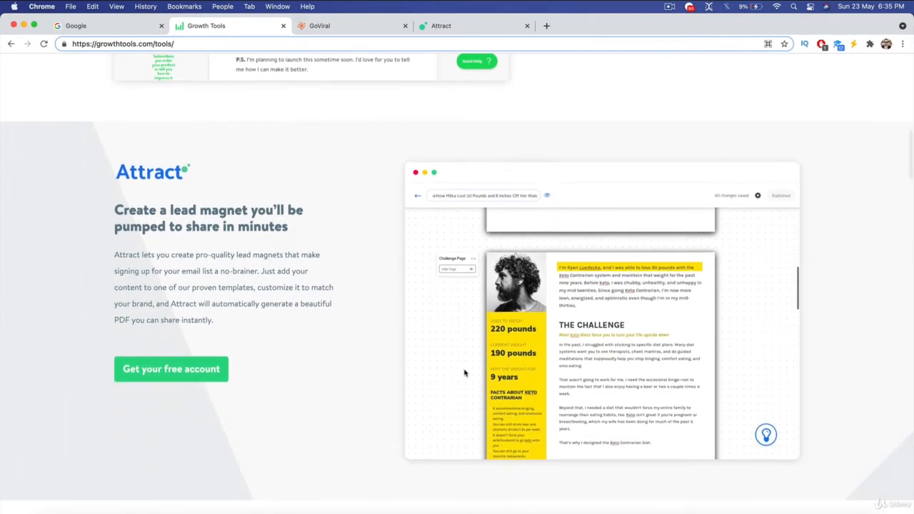
mouse_move(326, 282)
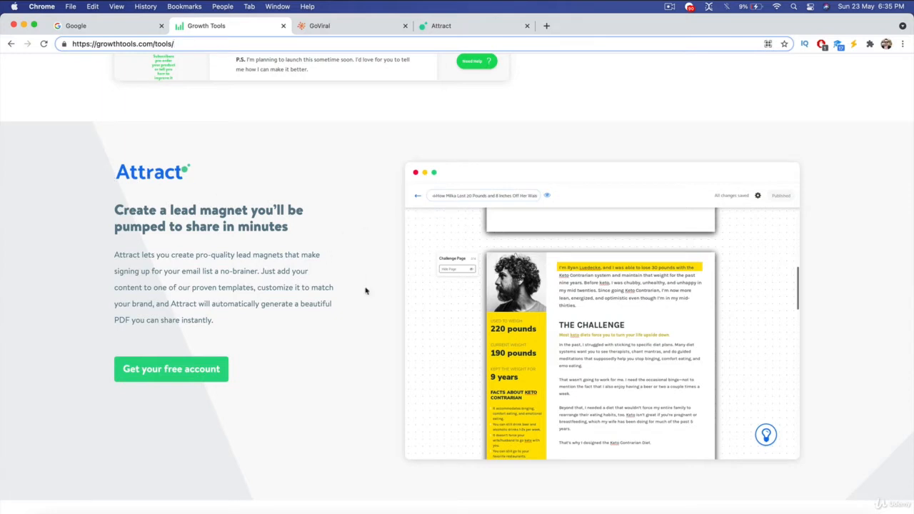
mouse_move(228, 280)
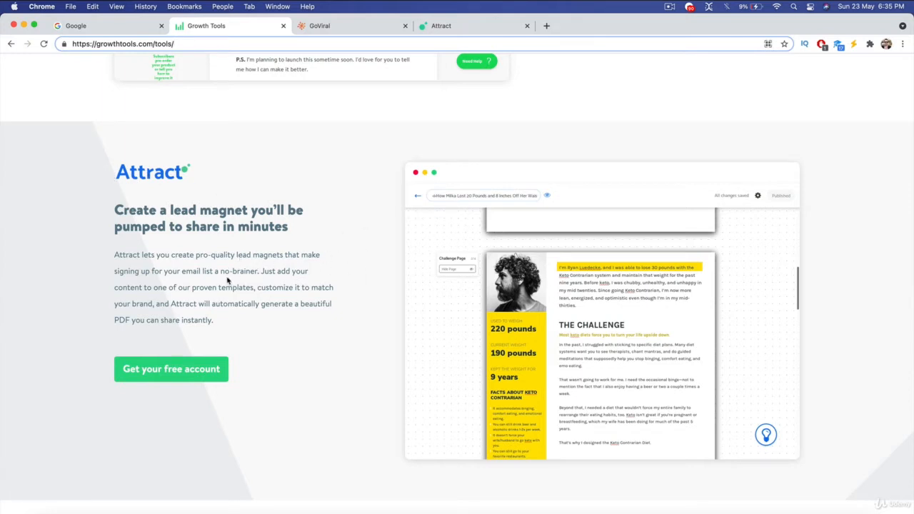
scroll(down, 3)
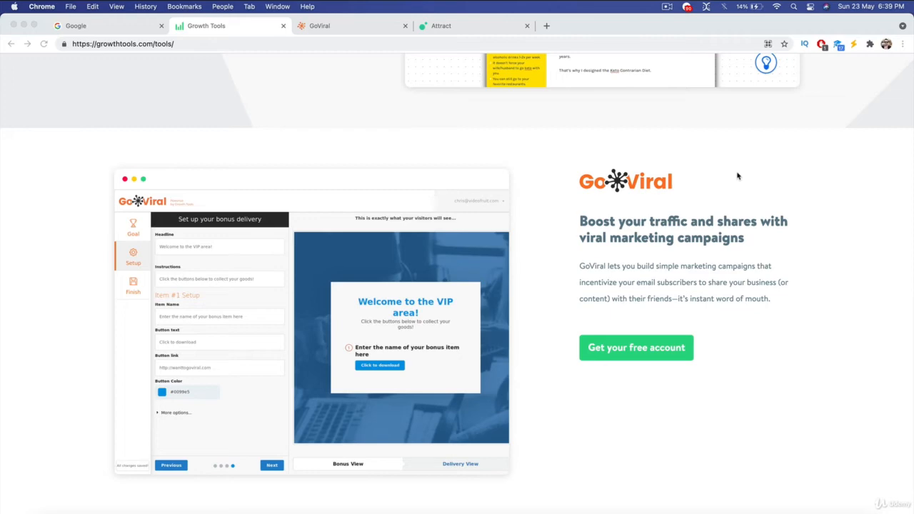
mouse_move(833, 309)
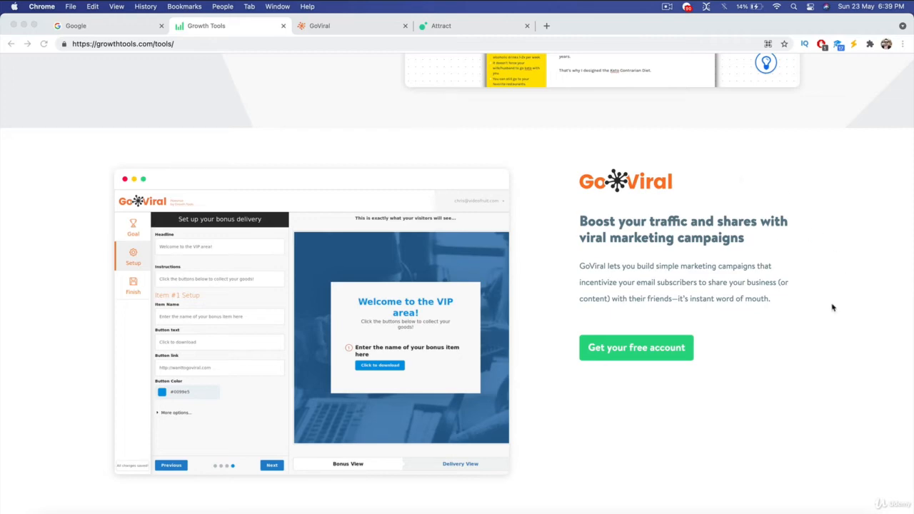
Step: Scroll through the Welcome.ly, ListGoal and Agent tool sections
scroll(down, 3)
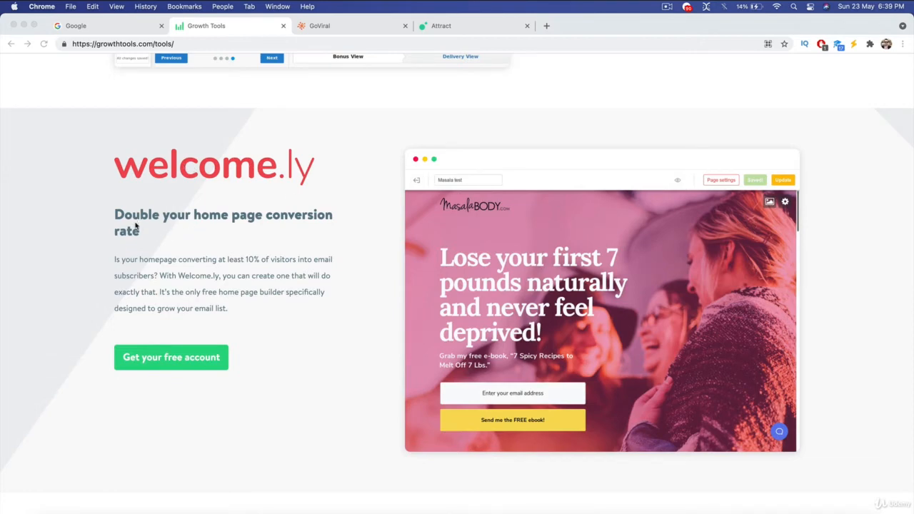
mouse_move(238, 251)
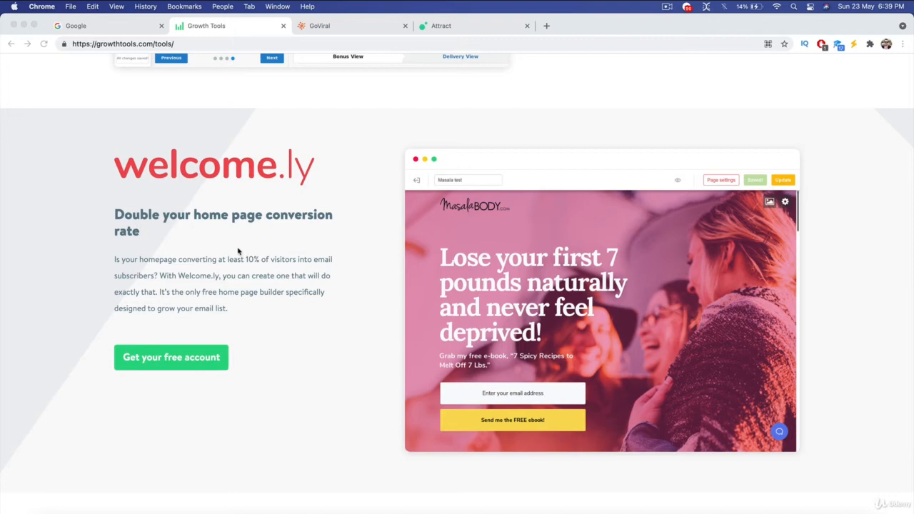
scroll(down, 3)
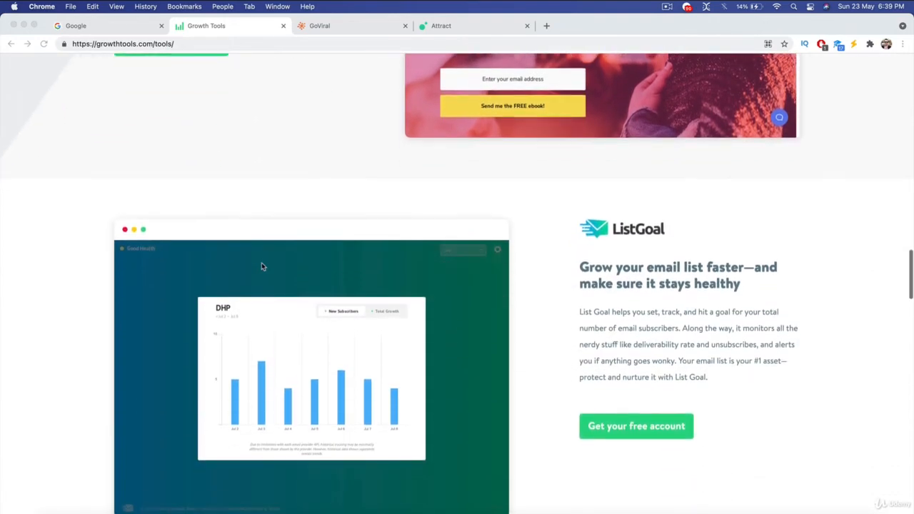
scroll(down, 3)
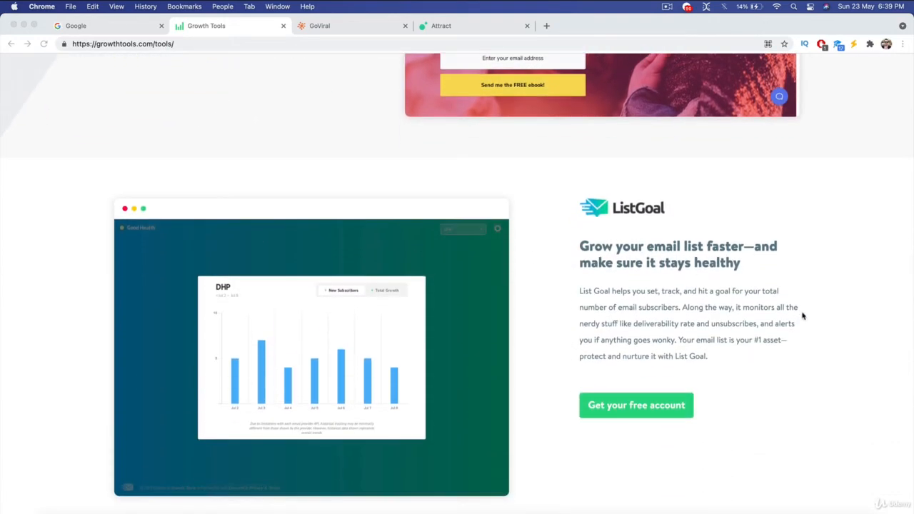
scroll(down, 3)
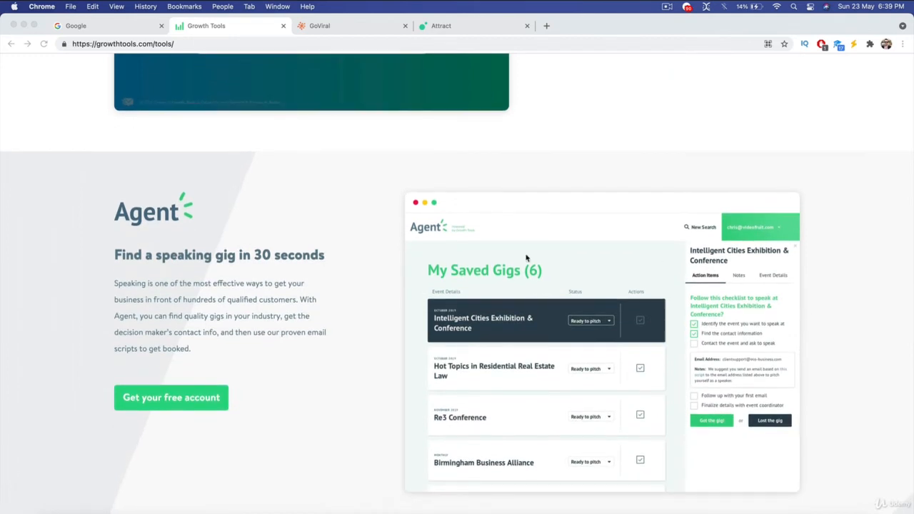
mouse_move(314, 352)
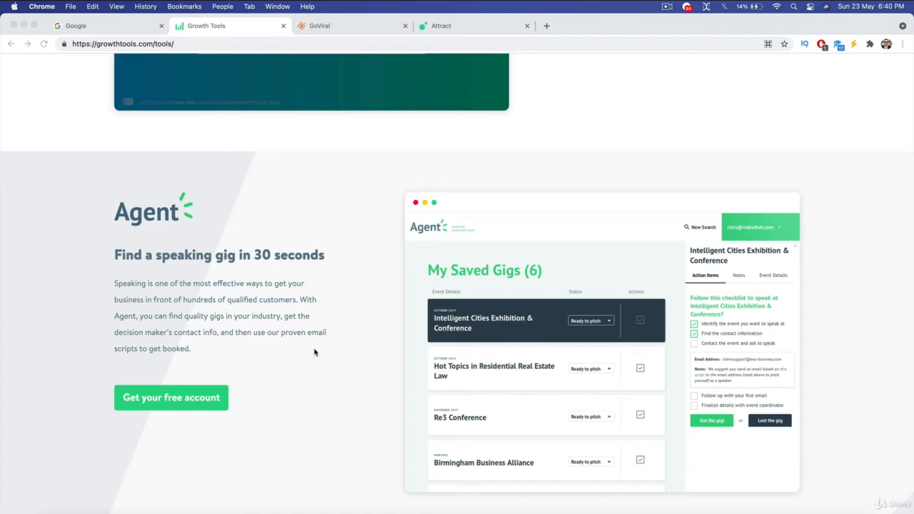
scroll(down, 3)
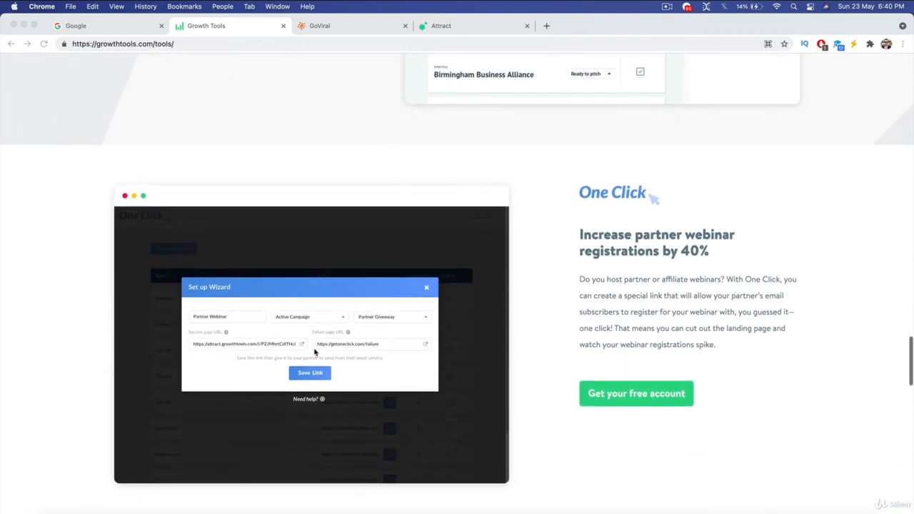
scroll(down, 3)
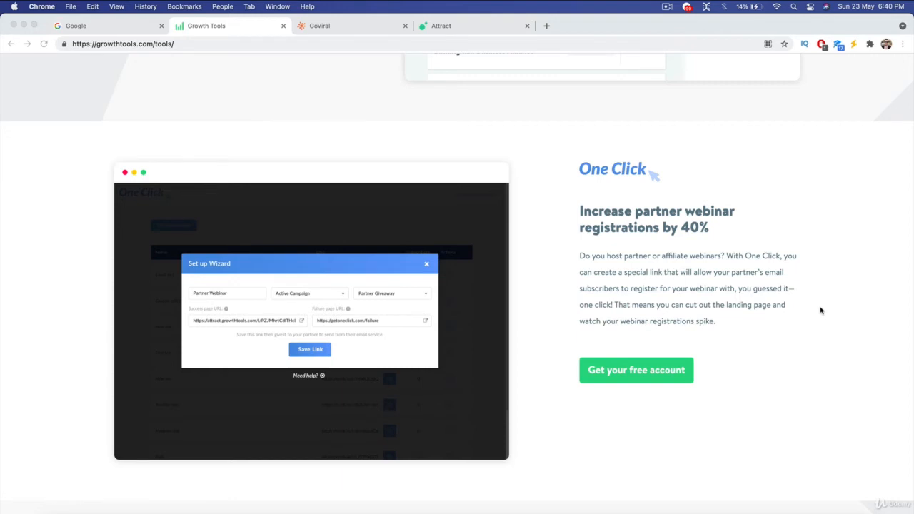
Step: Continue past One Click and Don't Hit Publish to the Remind SMS list section
scroll(down, 3)
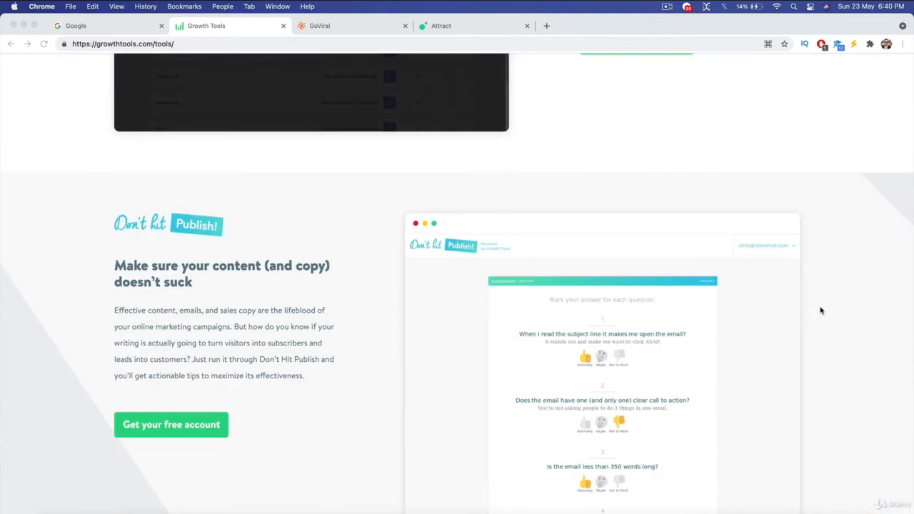
mouse_move(252, 280)
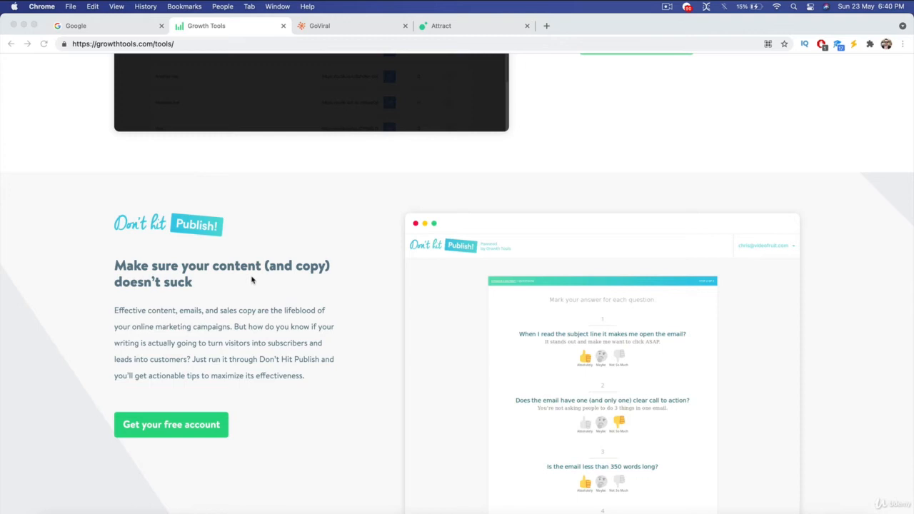
scroll(down, 3)
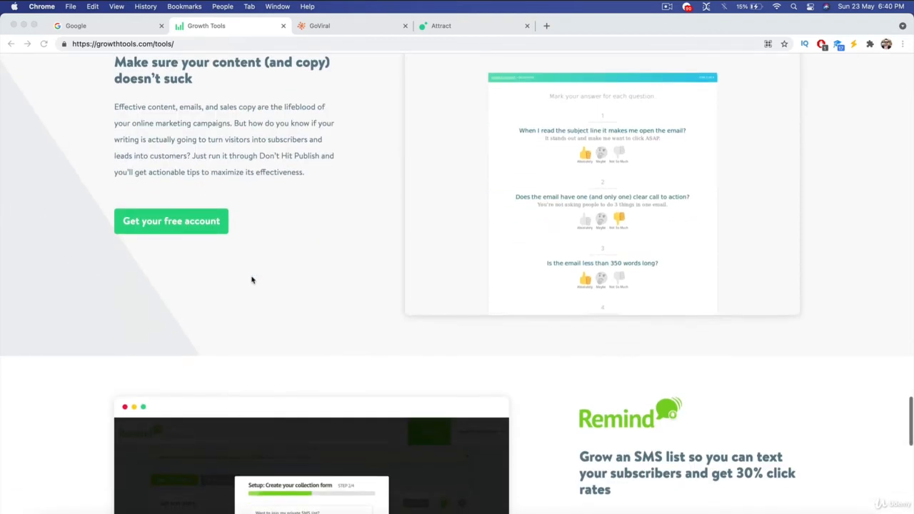
scroll(down, 3)
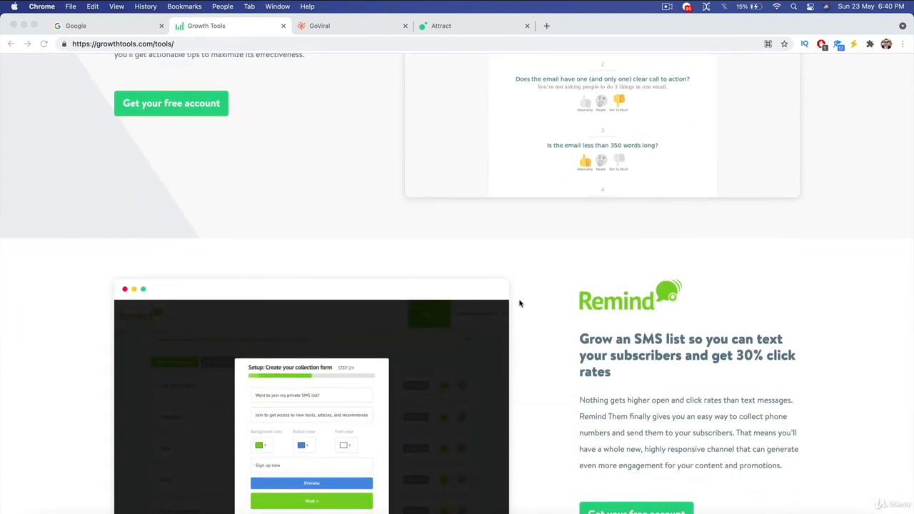
mouse_move(546, 324)
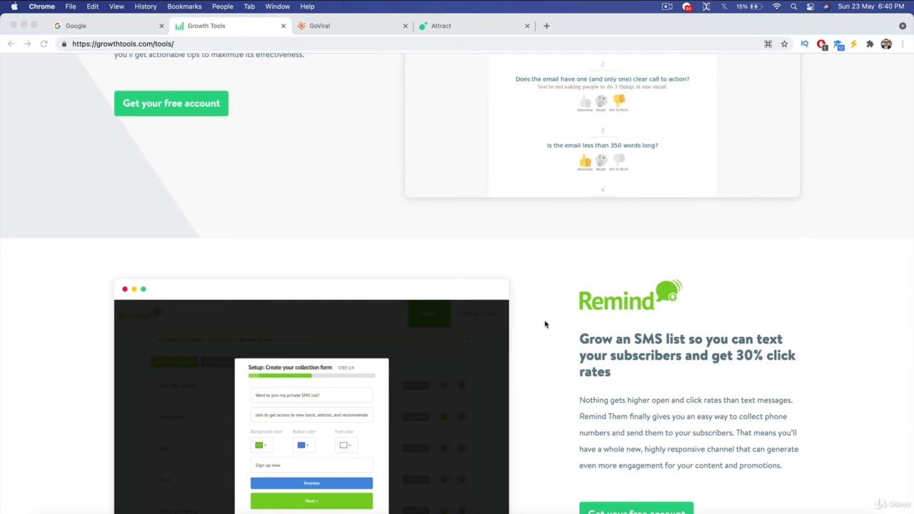
scroll(down, 3)
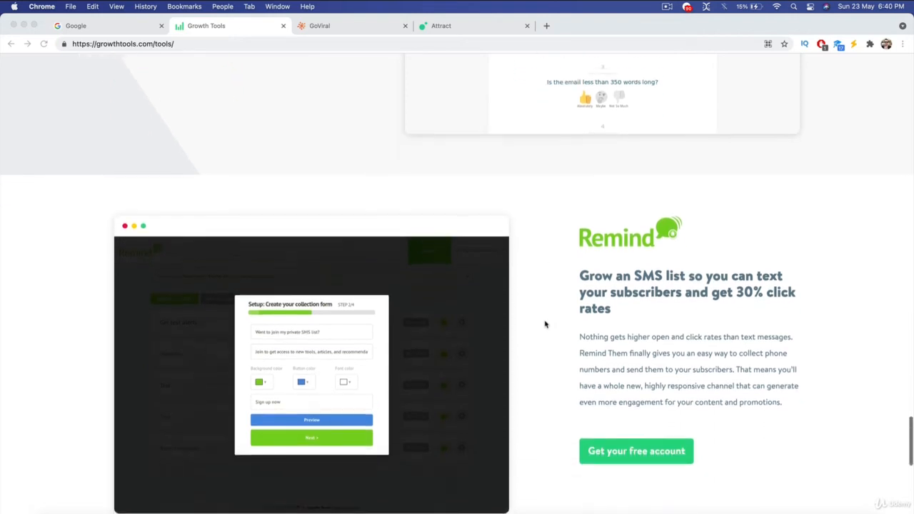
scroll(down, 3)
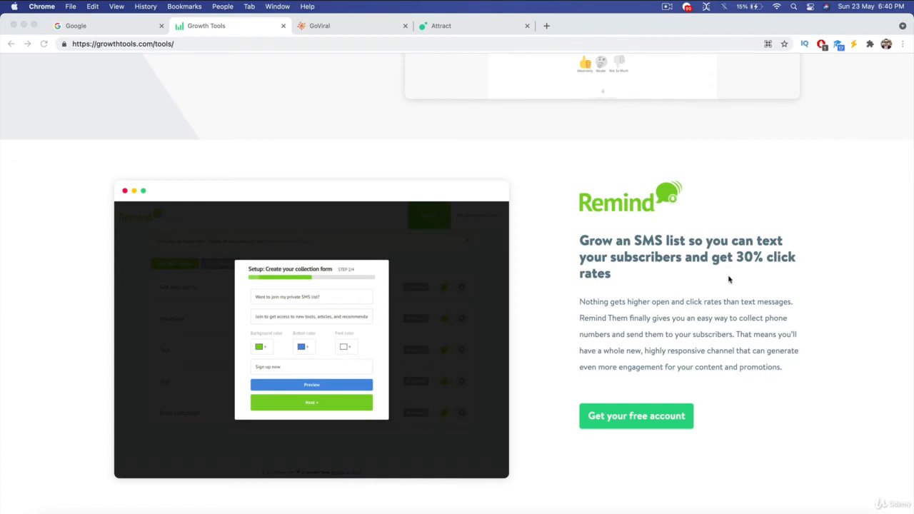
mouse_move(781, 294)
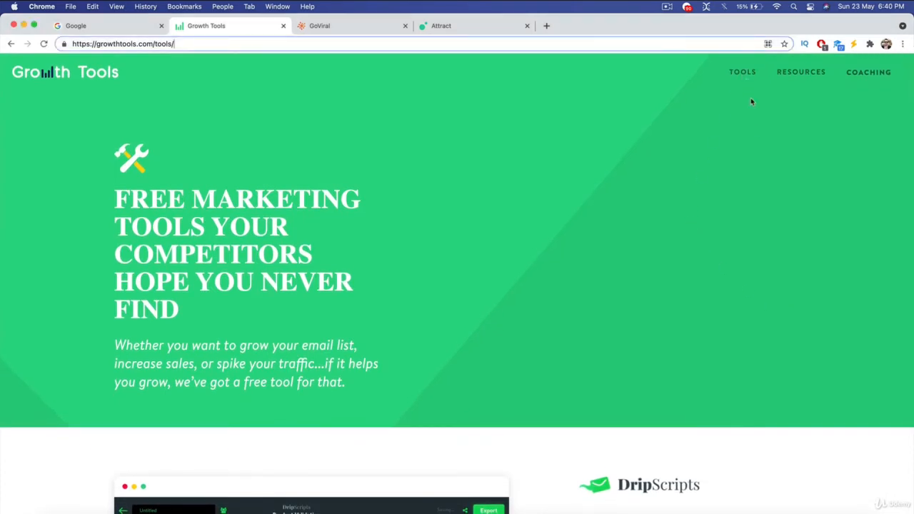
click(743, 71)
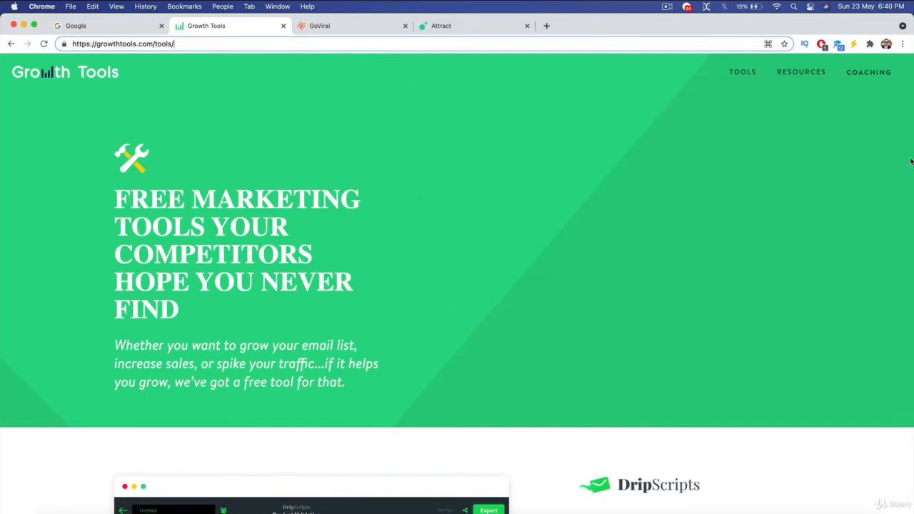
click(350, 25)
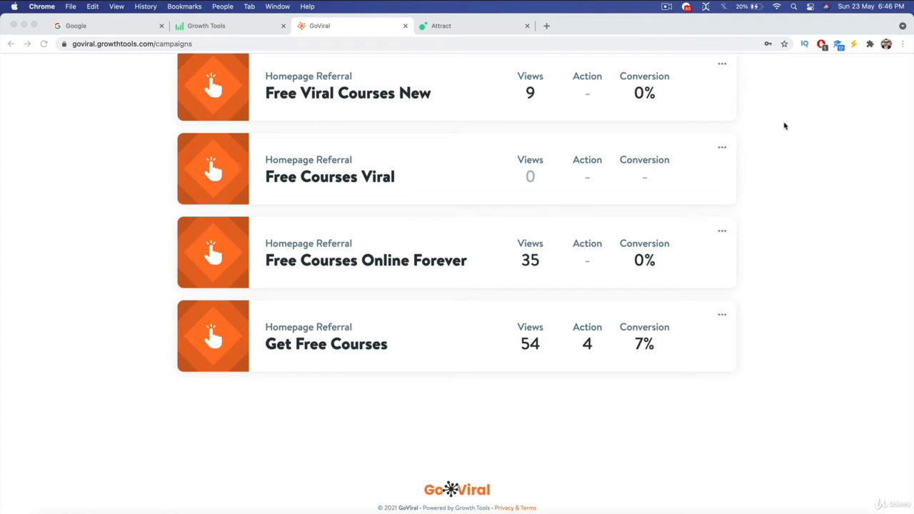
mouse_move(810, 312)
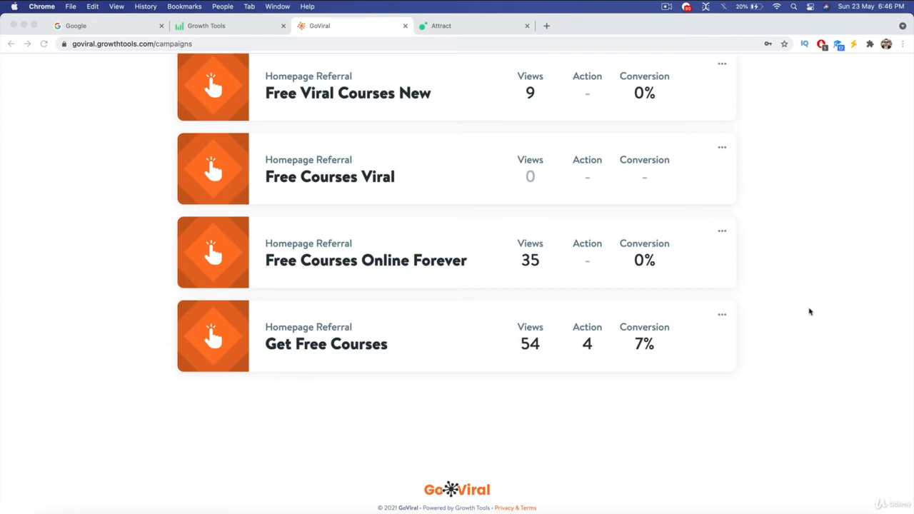
scroll(down, 3)
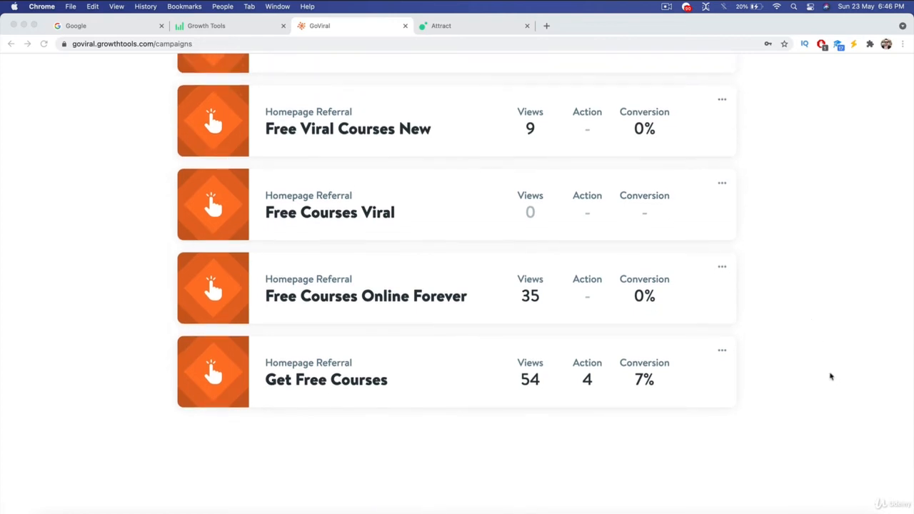
mouse_move(734, 400)
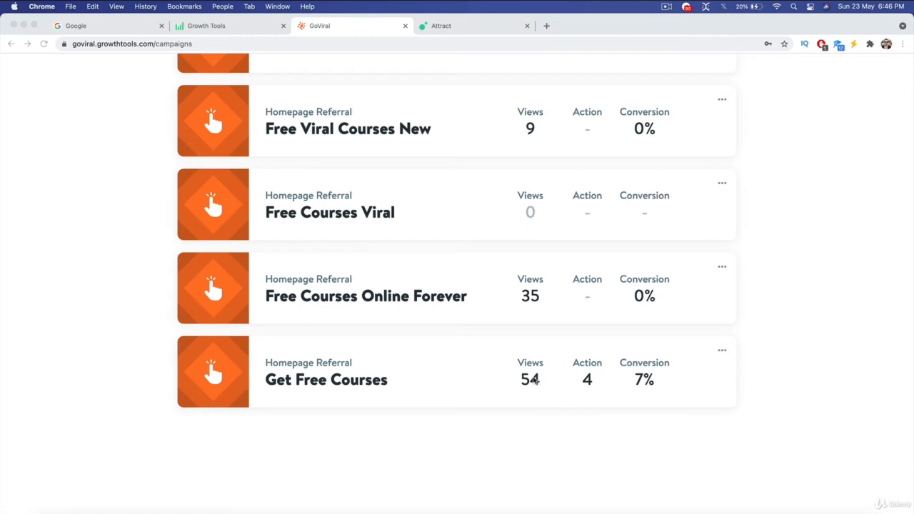
mouse_move(821, 397)
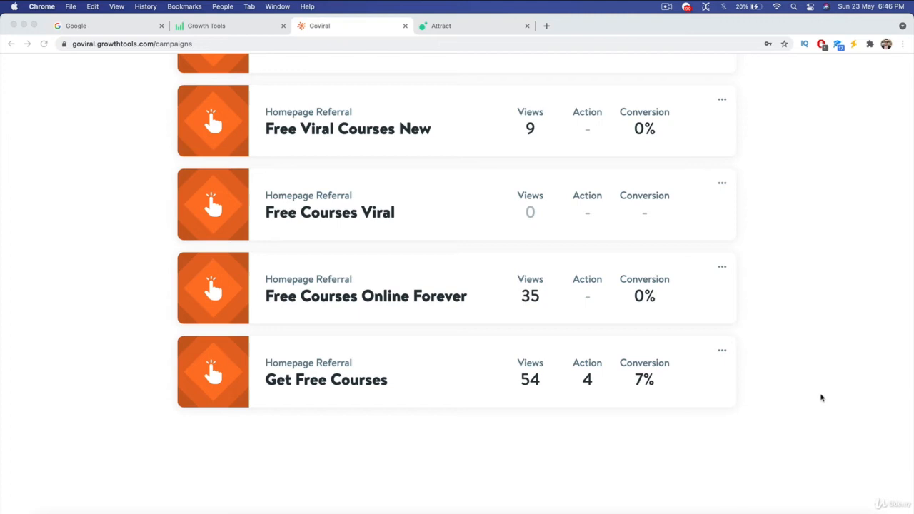
mouse_move(740, 406)
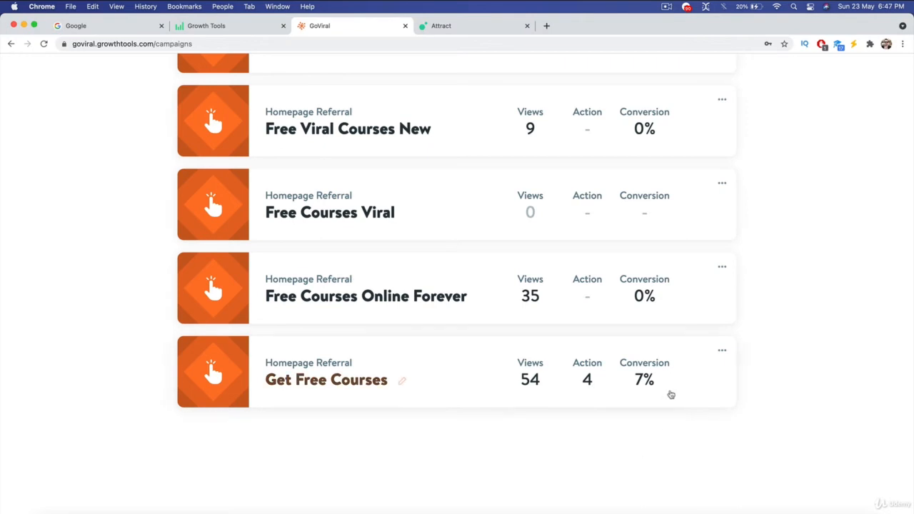
scroll(up, 3)
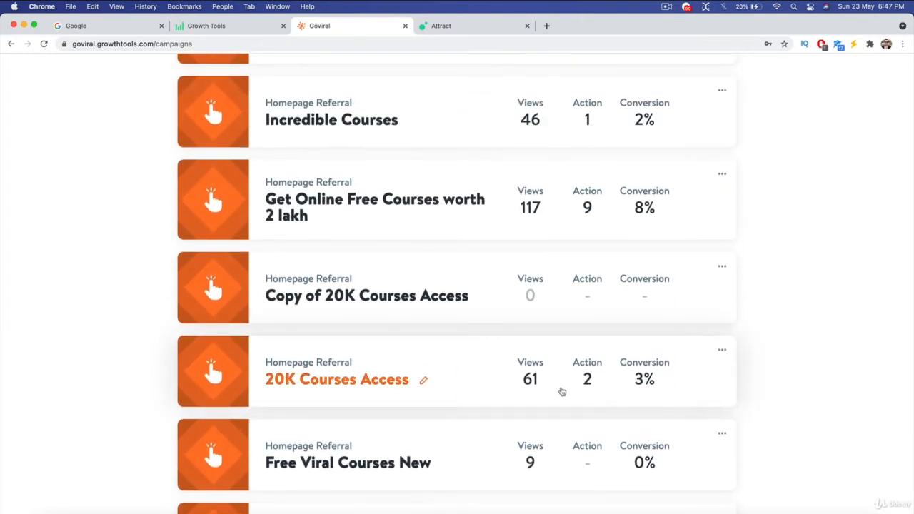
mouse_move(689, 391)
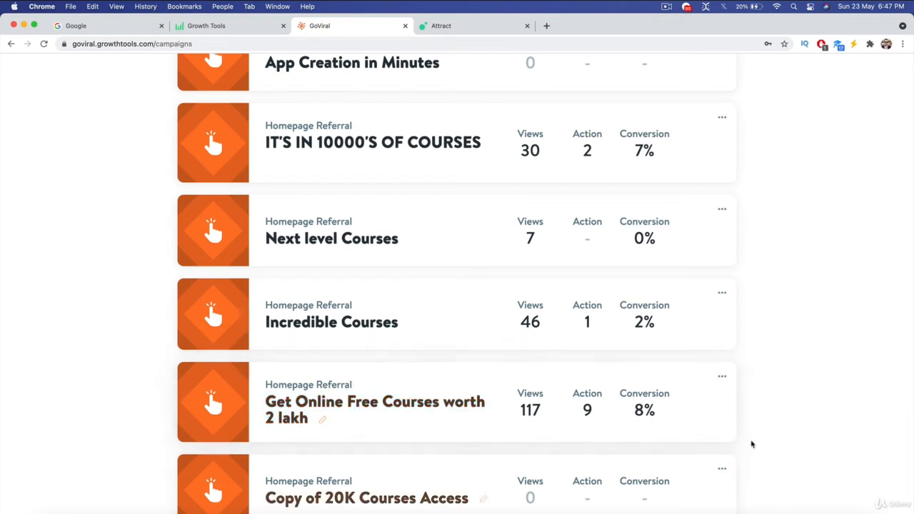
mouse_move(819, 429)
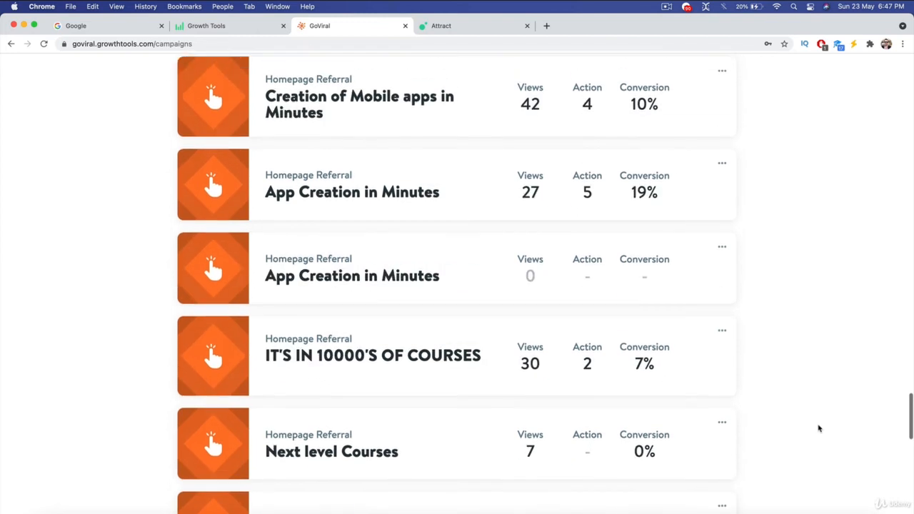
scroll(up, 3)
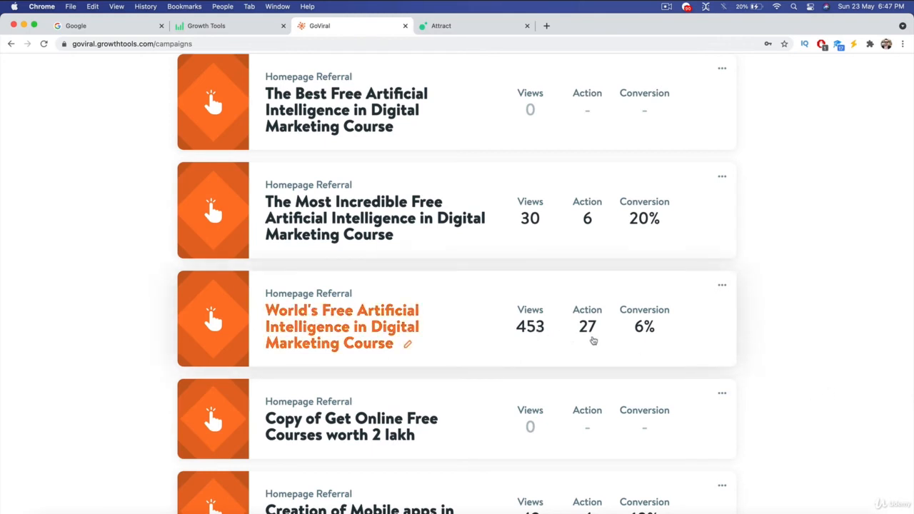
mouse_move(649, 336)
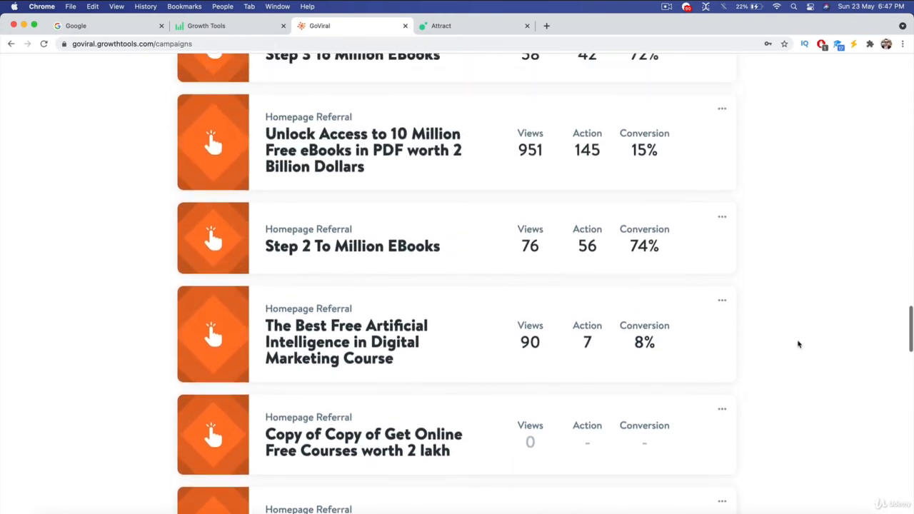
scroll(up, 3)
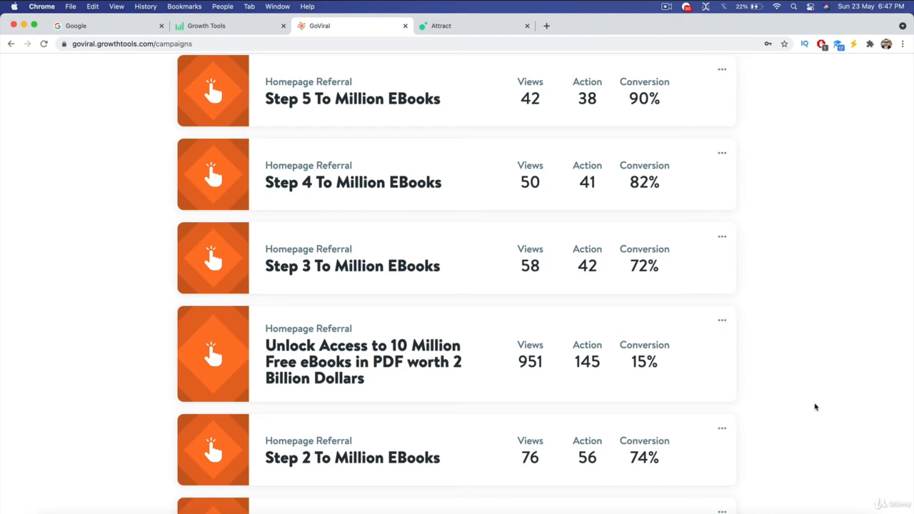
mouse_move(854, 406)
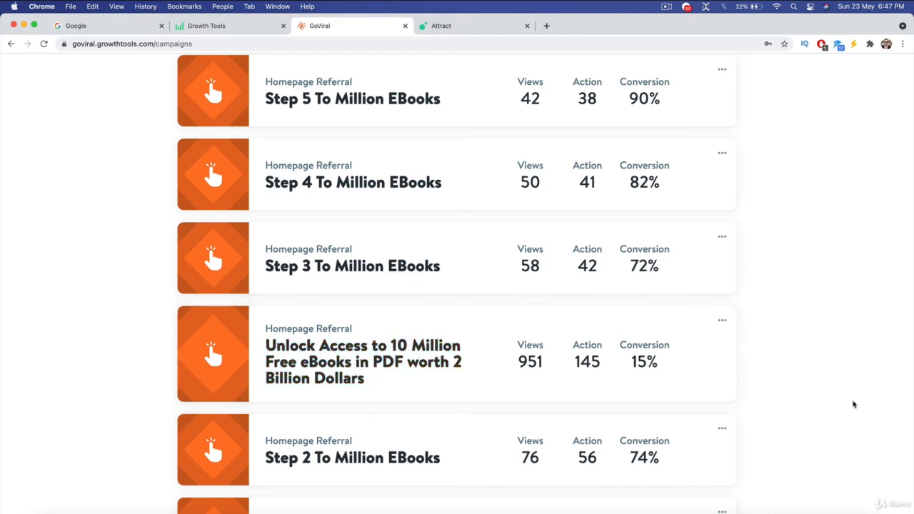
scroll(up, 3)
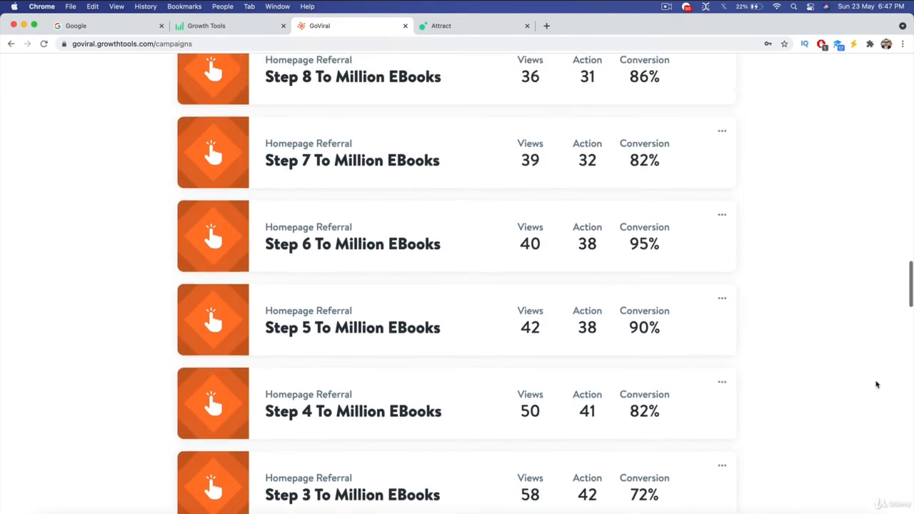
scroll(down, 3)
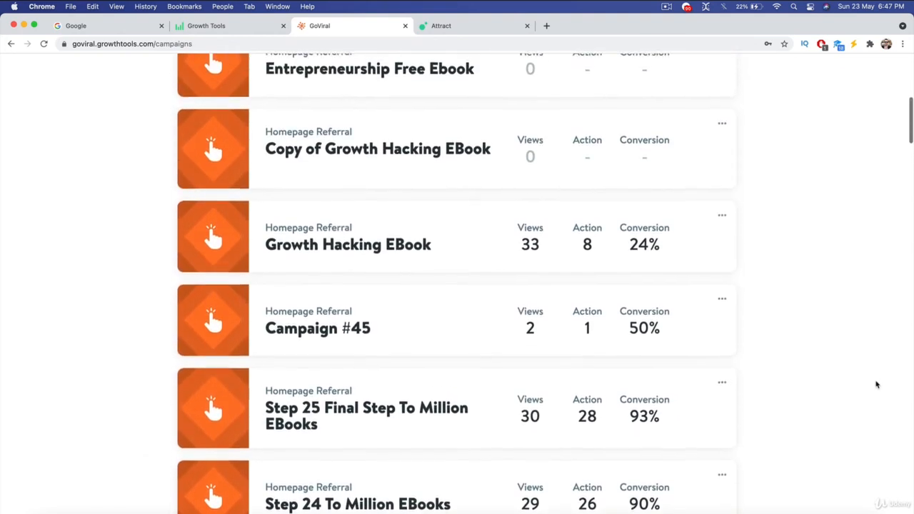
scroll(up, 3)
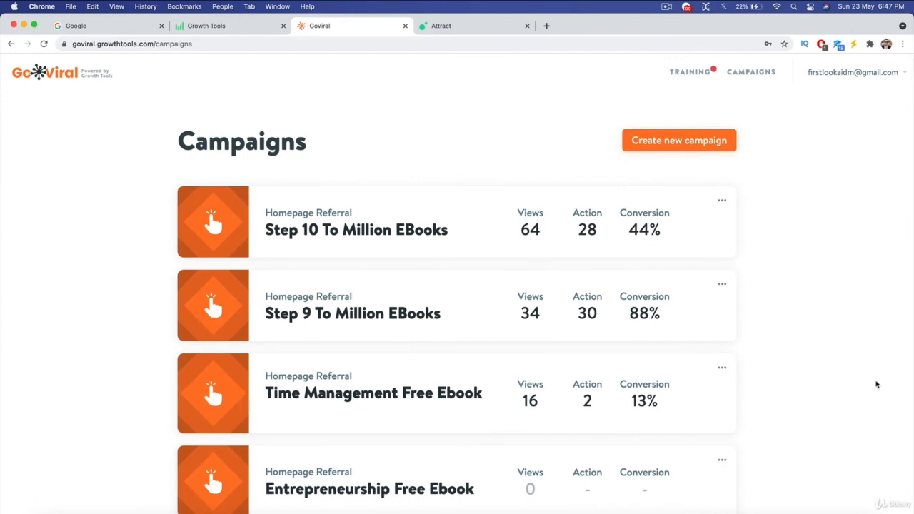
scroll(down, 3)
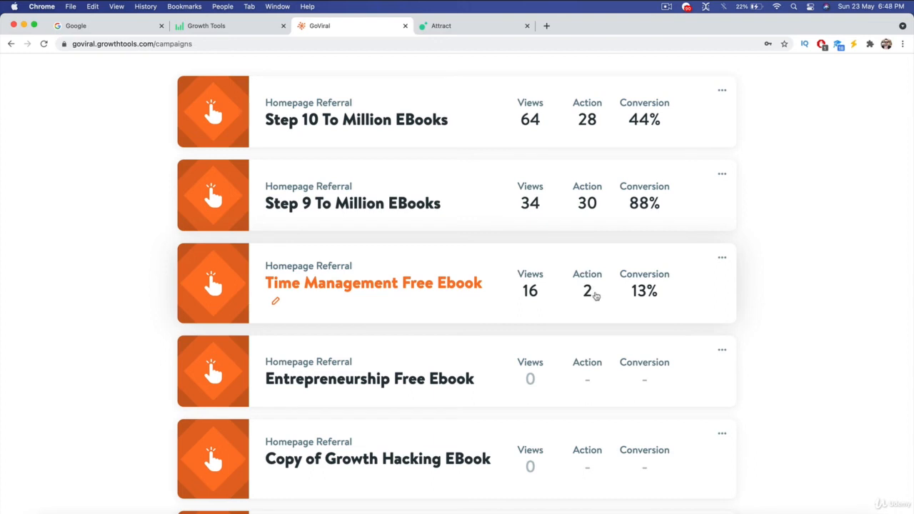
mouse_move(797, 347)
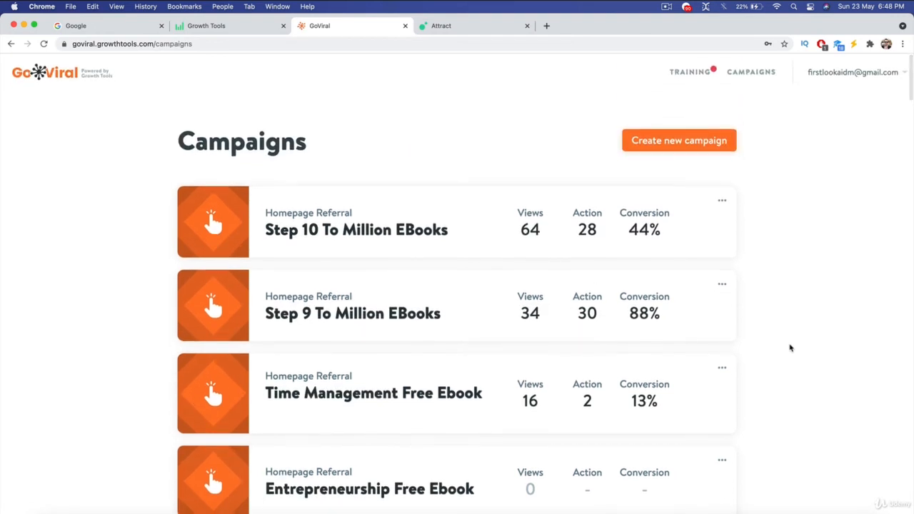
Step: Switch to the Attract landing page and scroll into its opening content
click(440, 26)
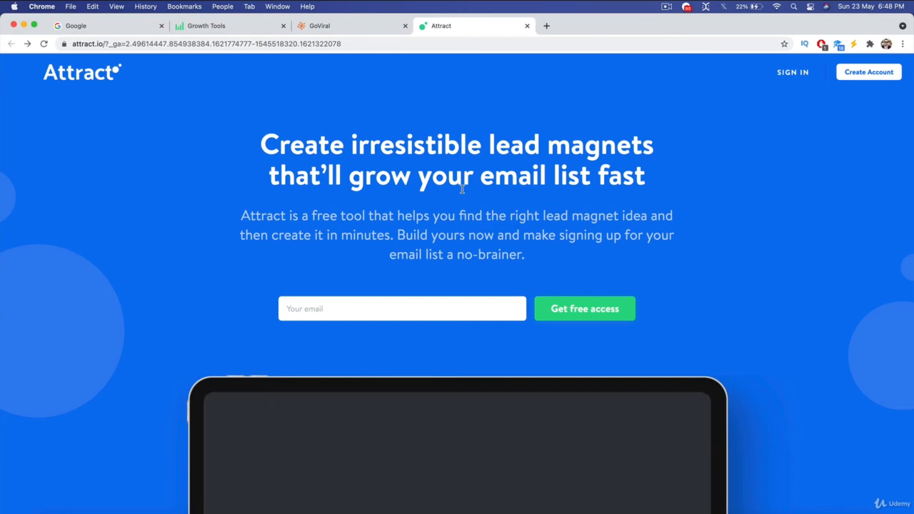
scroll(down, 3)
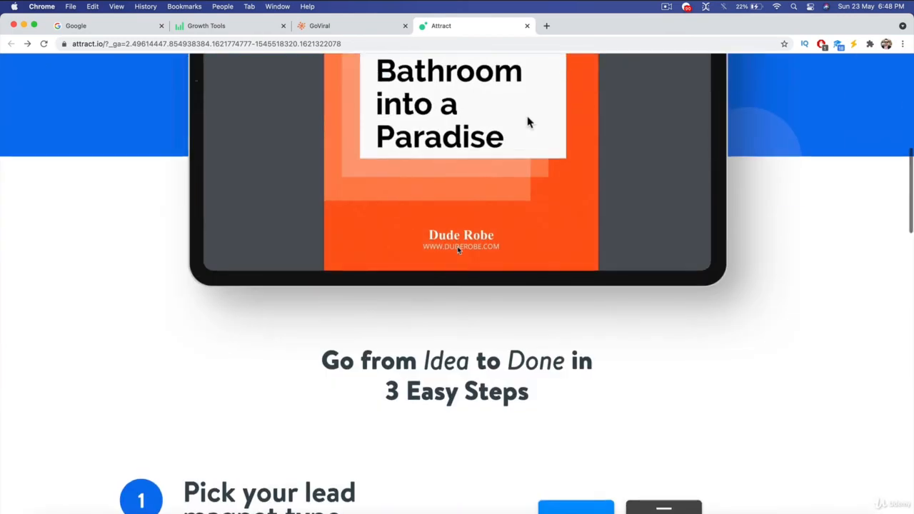
scroll(up, 3)
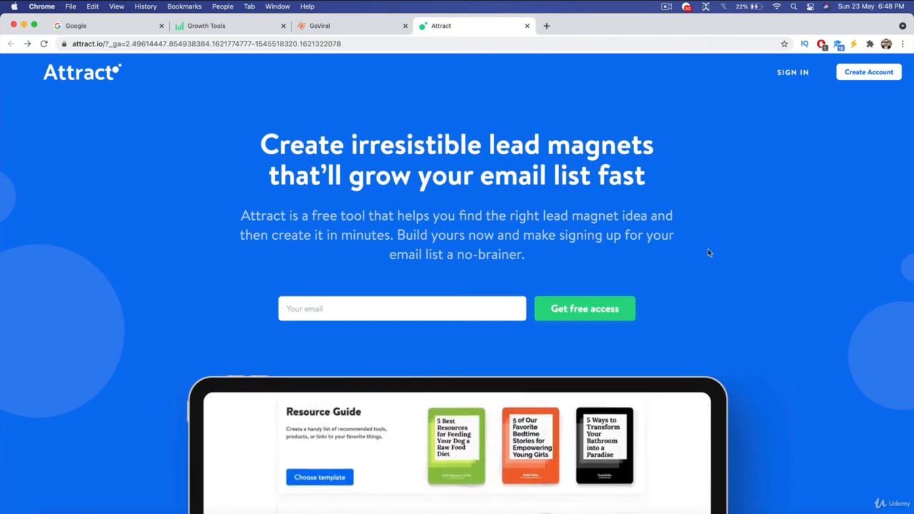
scroll(down, 3)
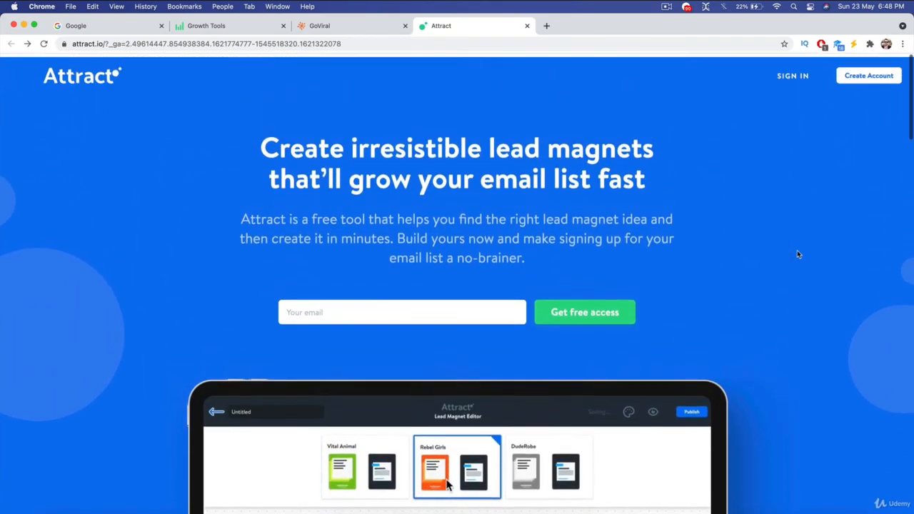
scroll(down, 3)
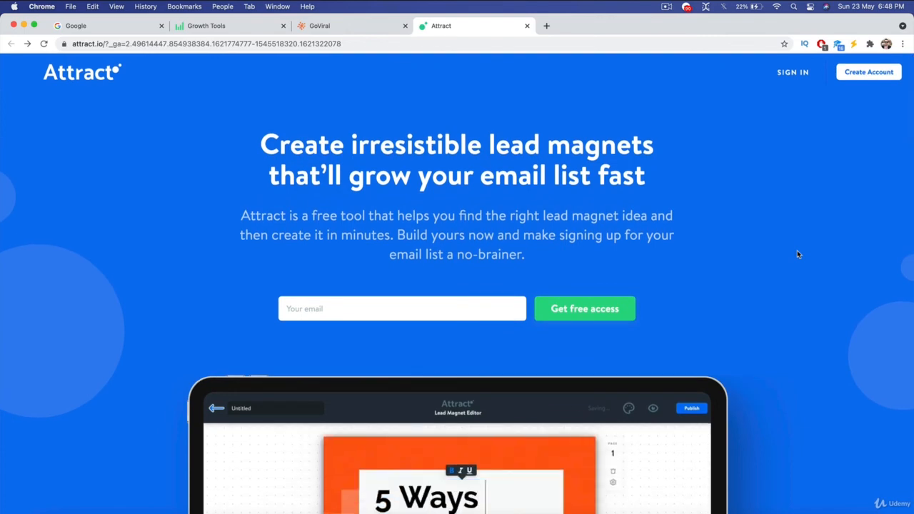
Step: Scroll down to the 'Pick your lead magnet type' step listing checklist and guide options
text(to)
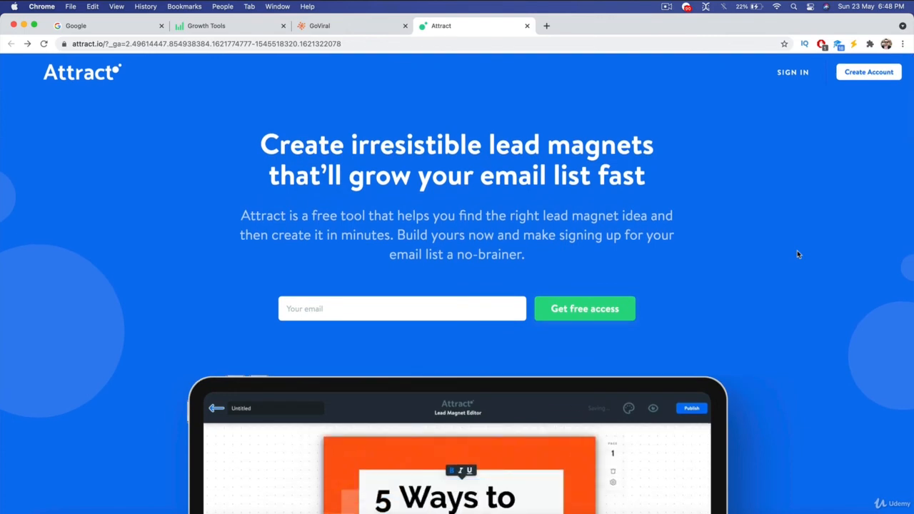
scroll(down, 3)
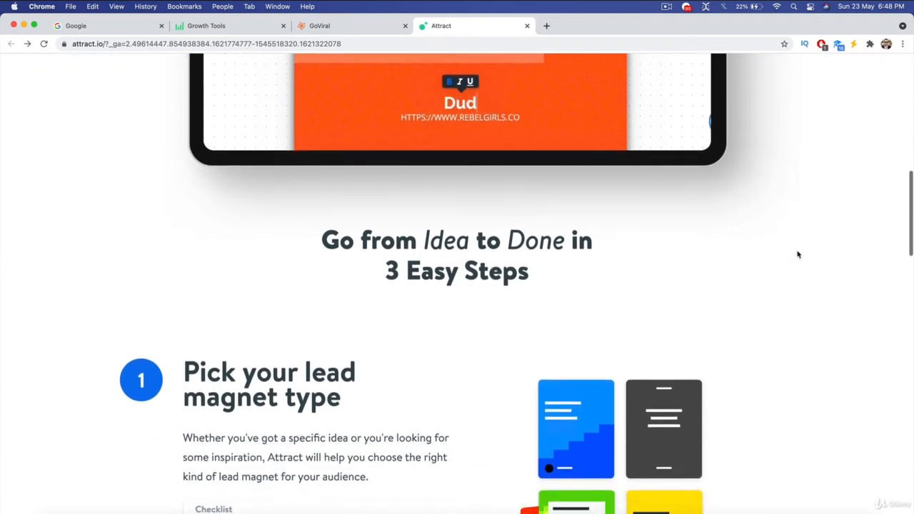
scroll(down, 3)
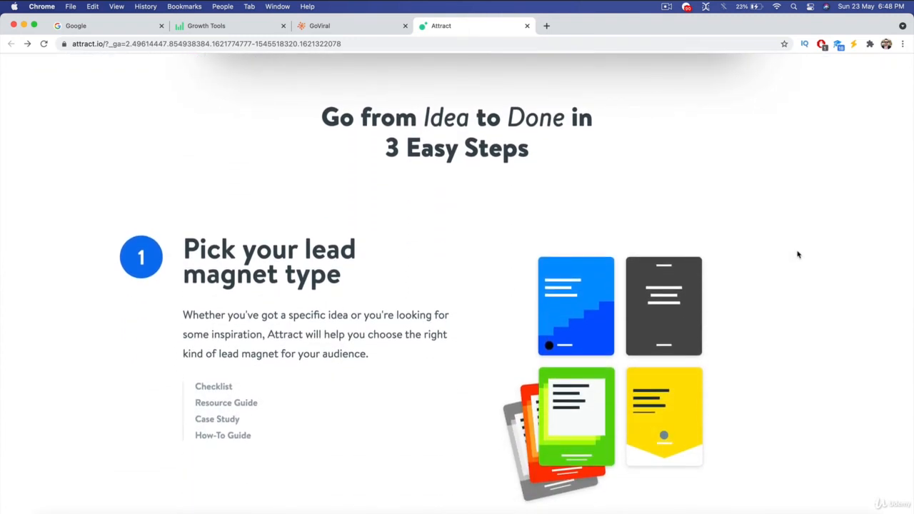
scroll(down, 3)
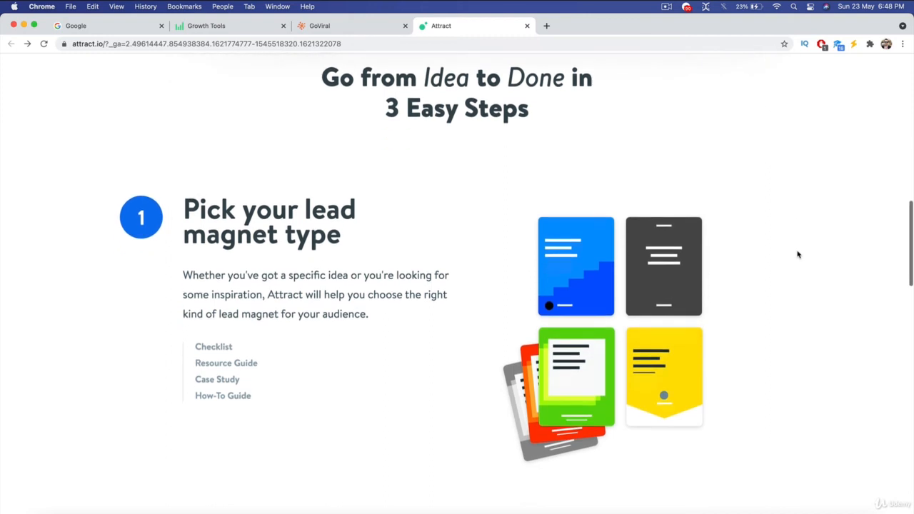
scroll(down, 3)
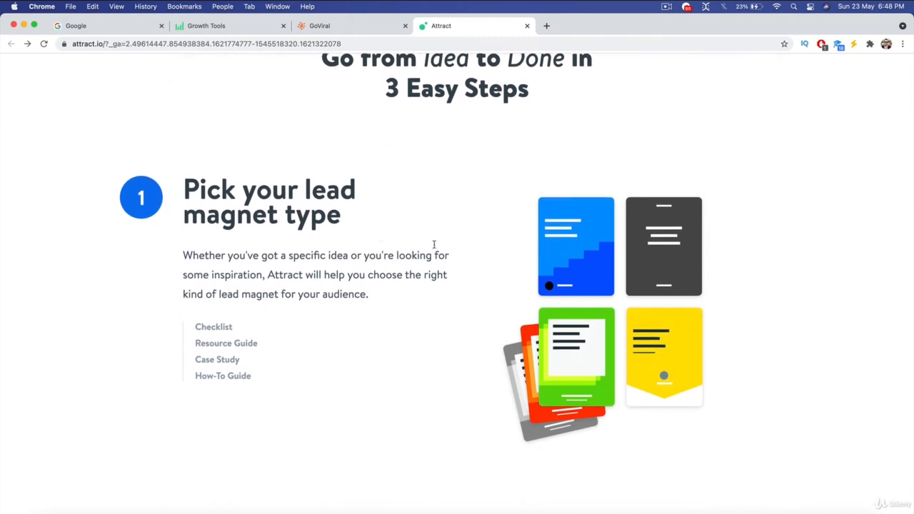
scroll(down, 3)
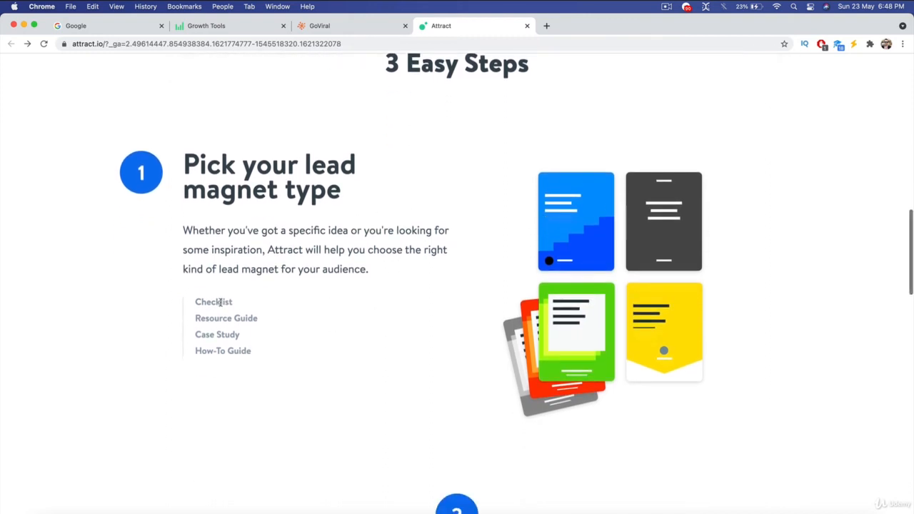
mouse_move(223, 344)
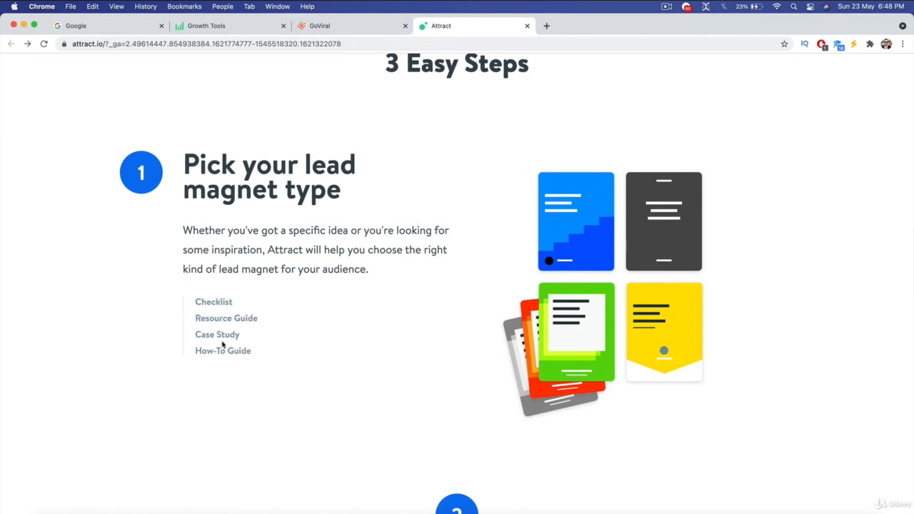
scroll(down, 3)
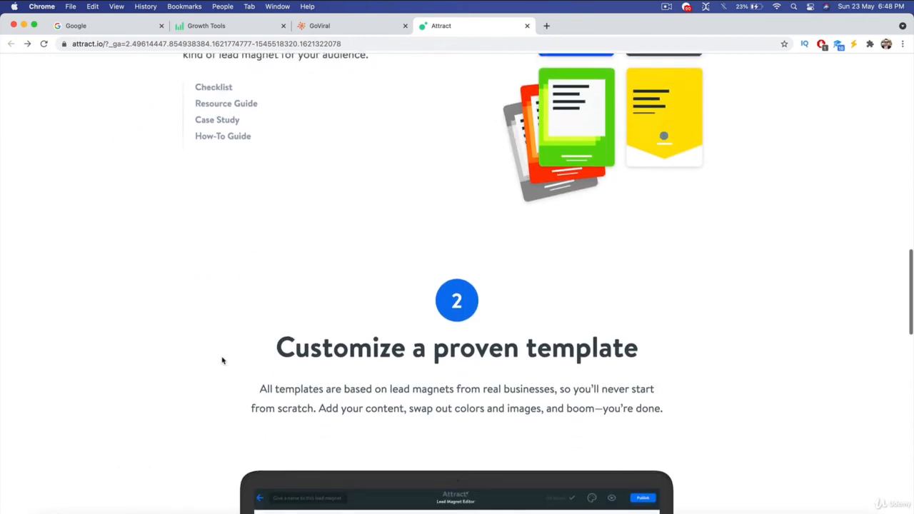
scroll(down, 3)
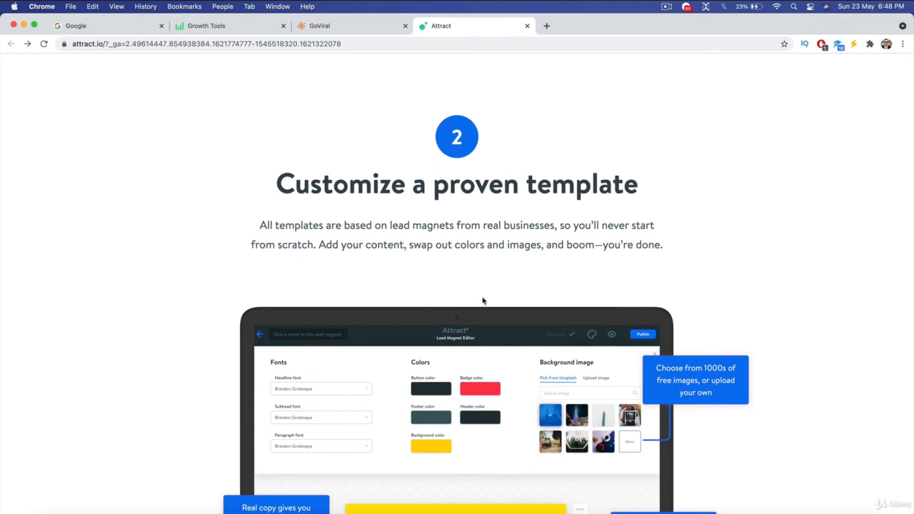
mouse_move(474, 298)
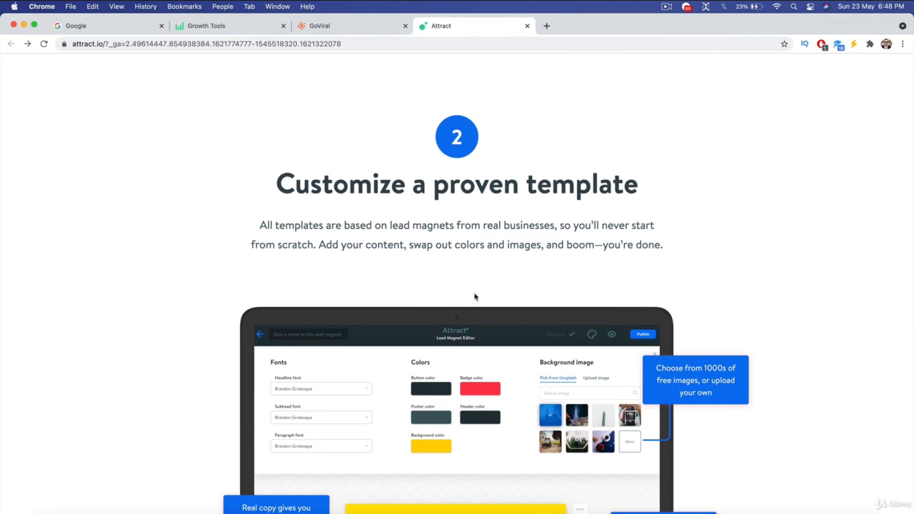
mouse_move(402, 257)
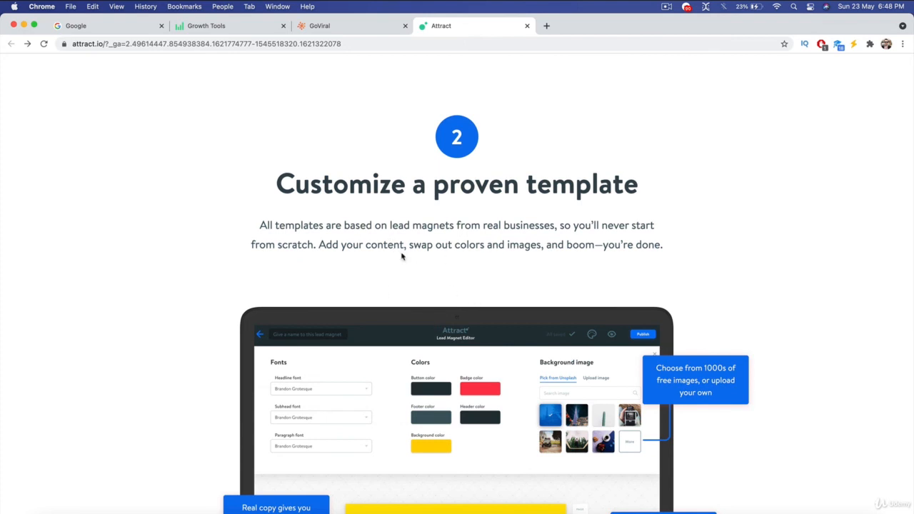
scroll(down, 3)
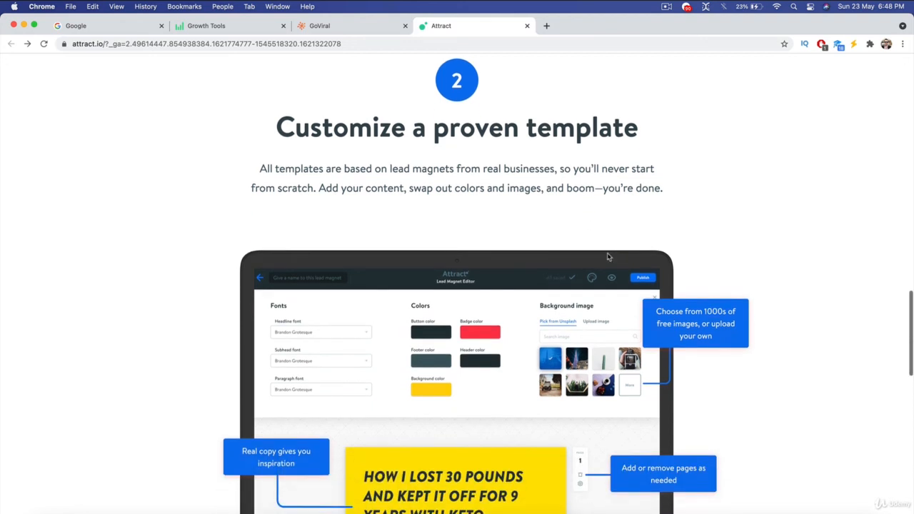
scroll(down, 3)
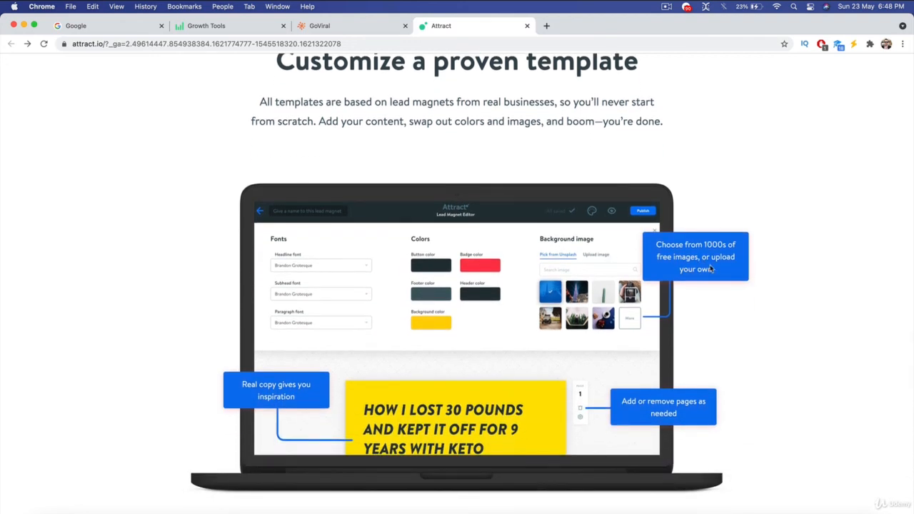
mouse_move(527, 317)
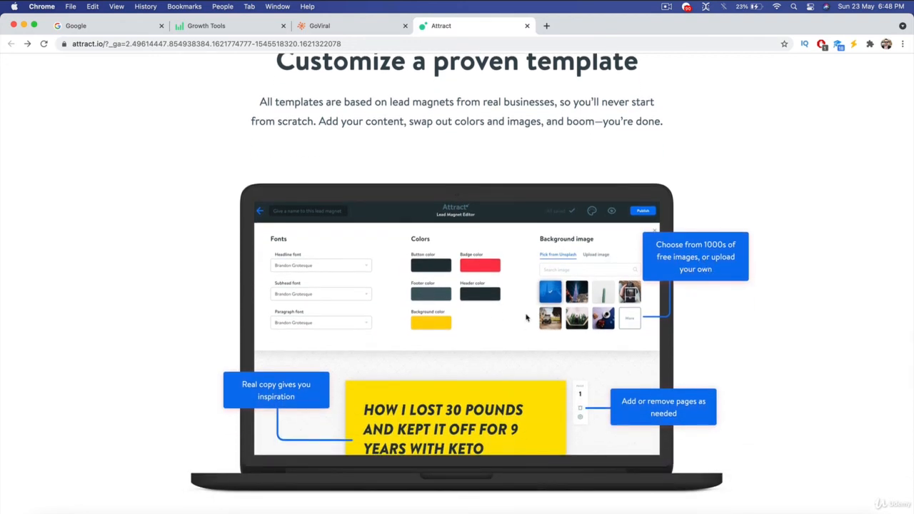
scroll(down, 3)
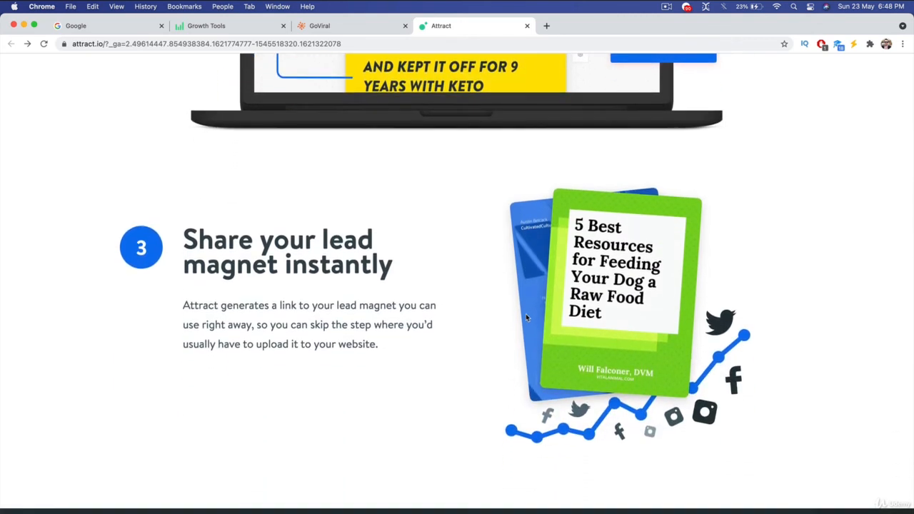
mouse_move(443, 383)
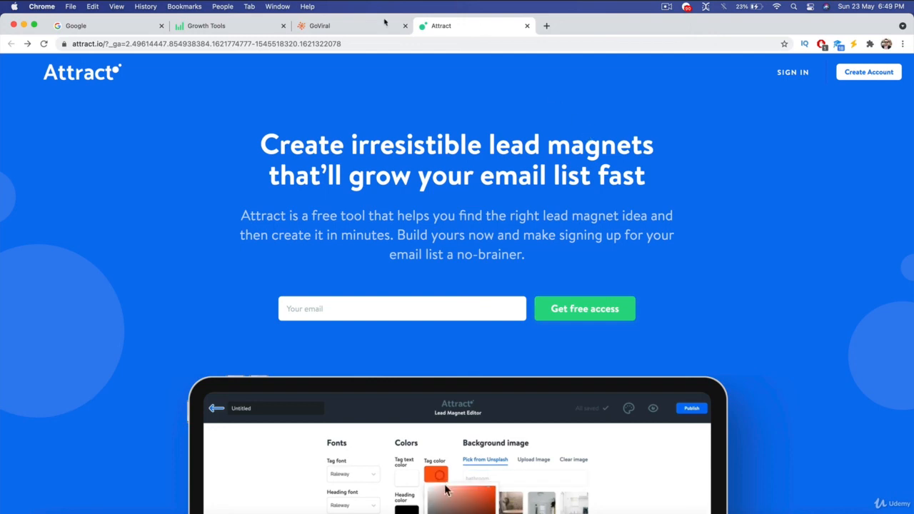
click(437, 475)
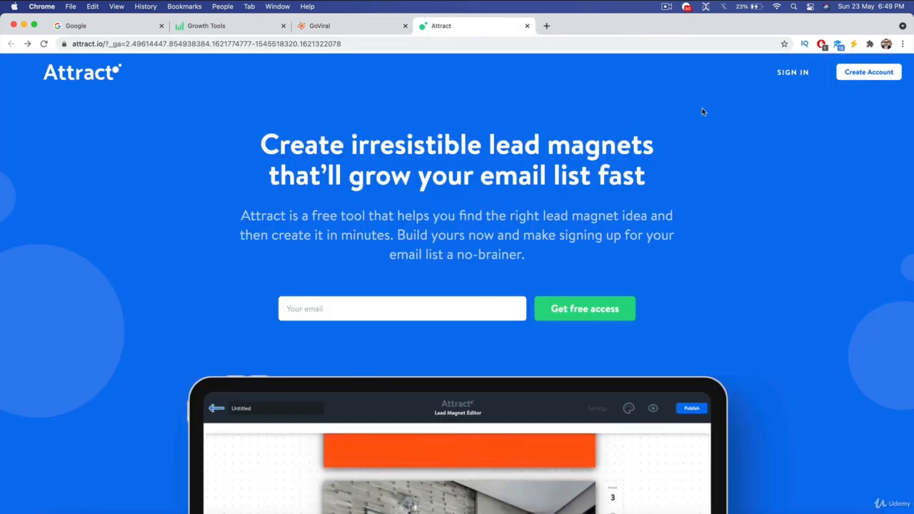
click(691, 409)
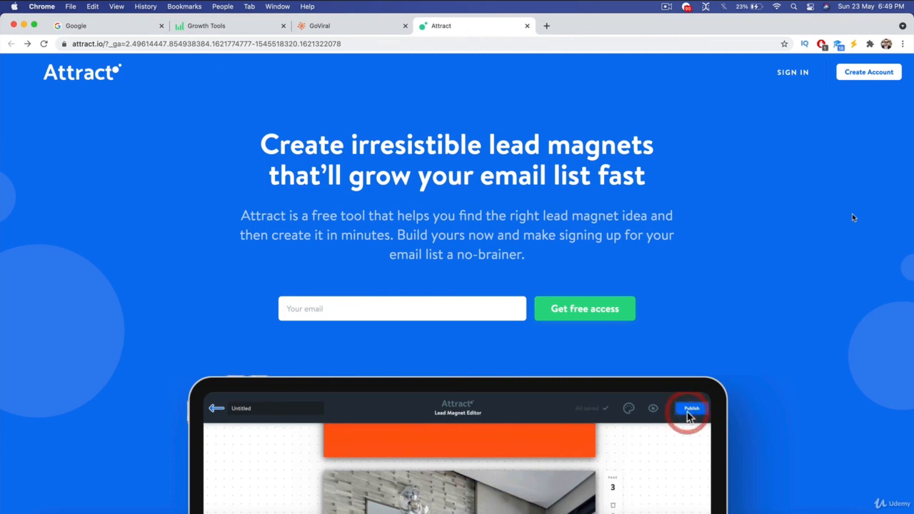